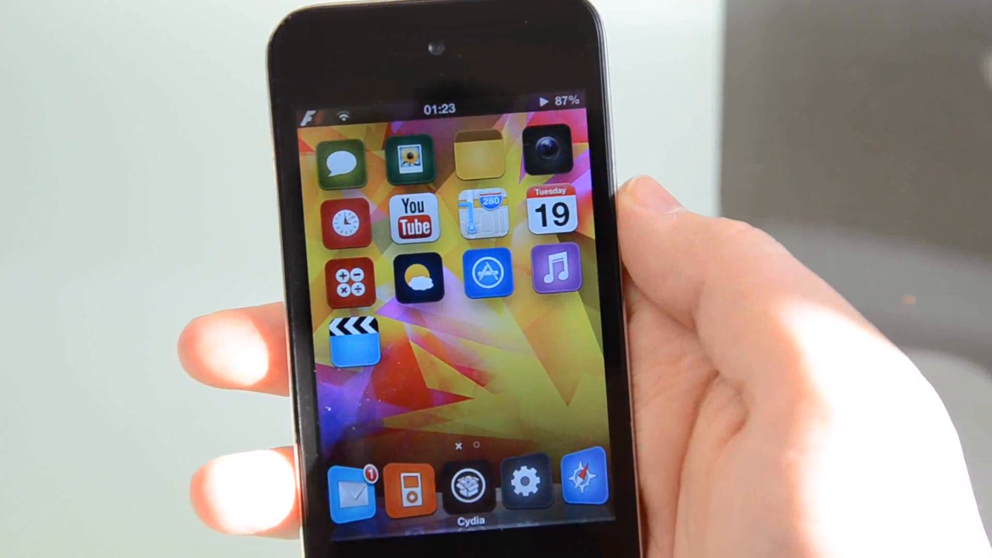
# Visit the %hook's law spring settings briefly and return to the tweak settings list
pyautogui.hscroll(-3)
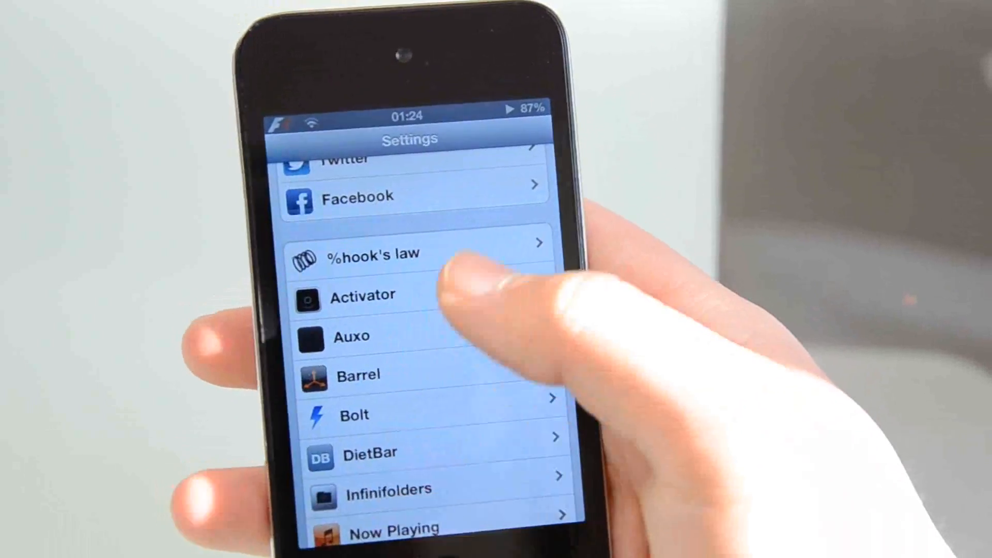
pyautogui.click(372, 253)
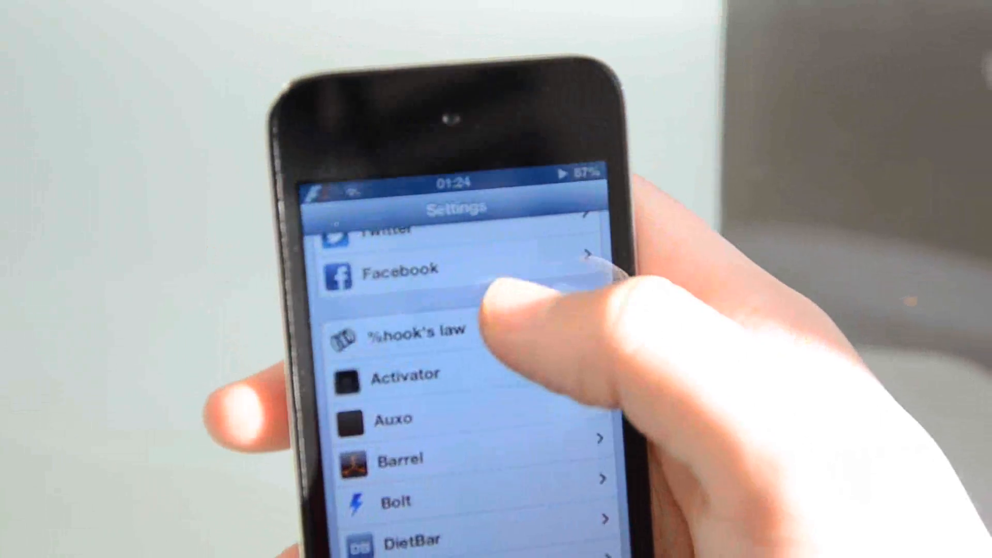
pyautogui.click(411, 329)
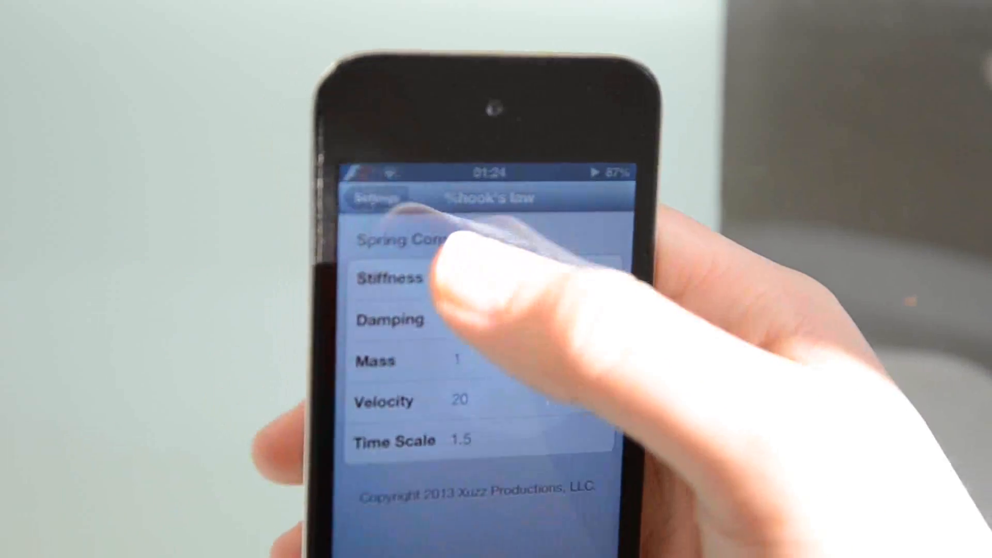
pyautogui.click(375, 197)
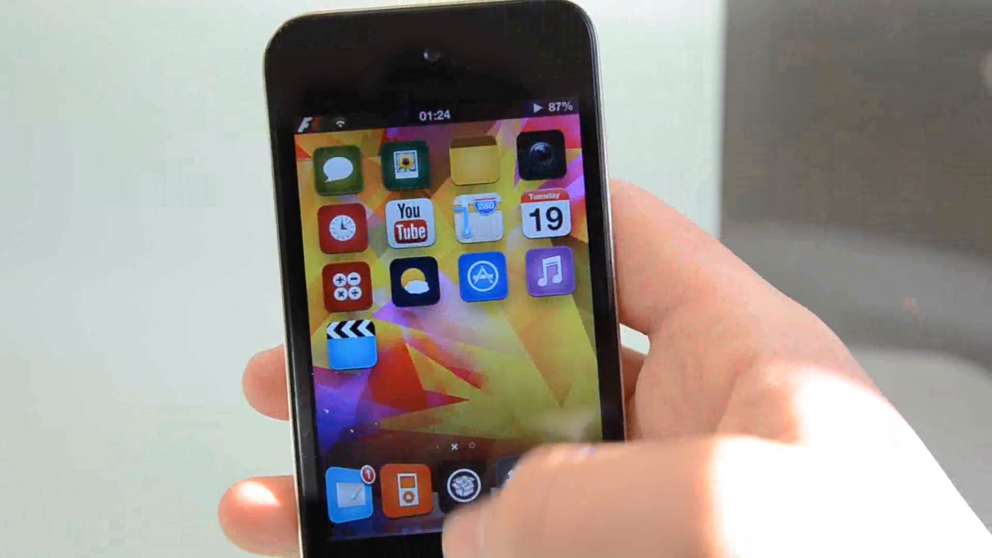
pyautogui.hscroll(-3)
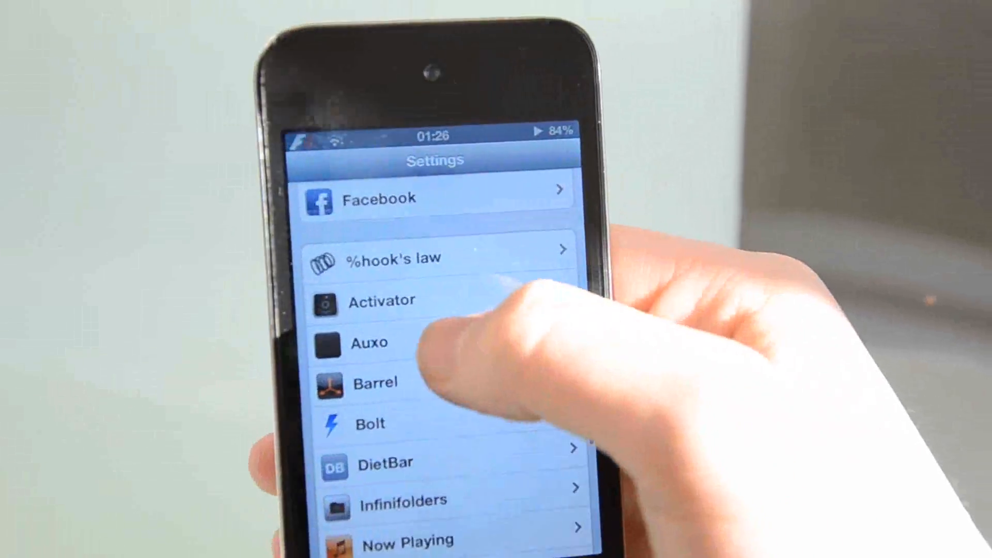
# In Auxo's Configuration, move Respring to the top of Visible Toggles, above Orientation Lock
pyautogui.click(367, 342)
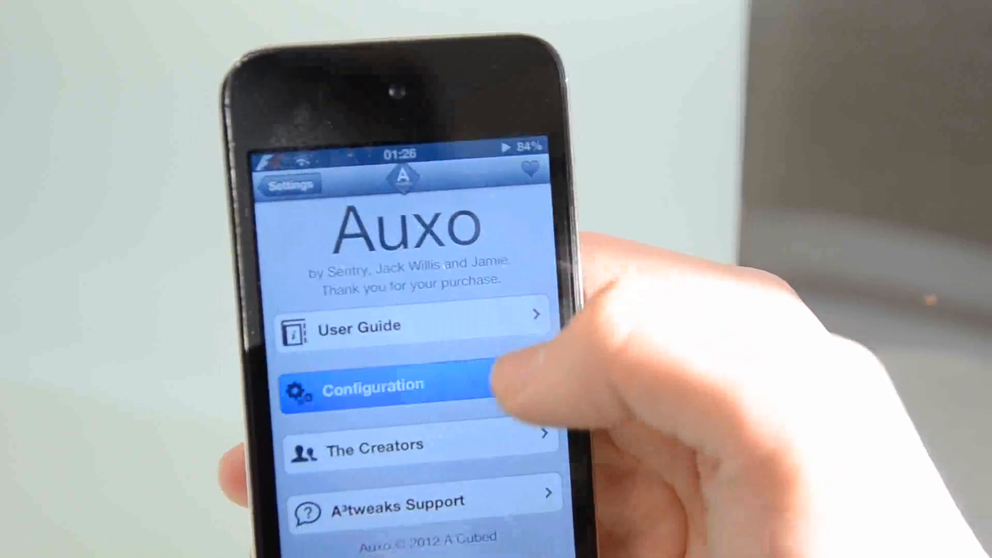
pyautogui.click(373, 386)
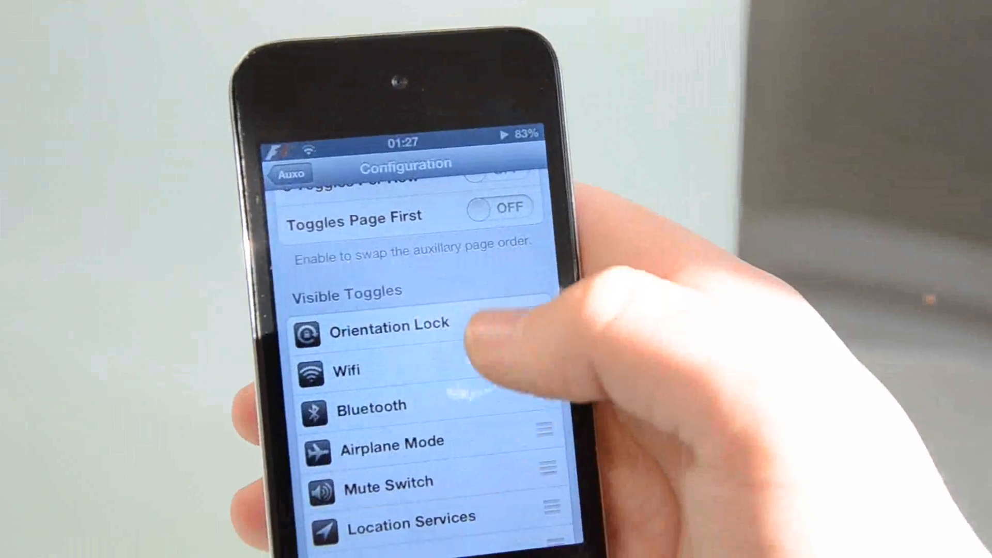
pyautogui.scroll(-3)
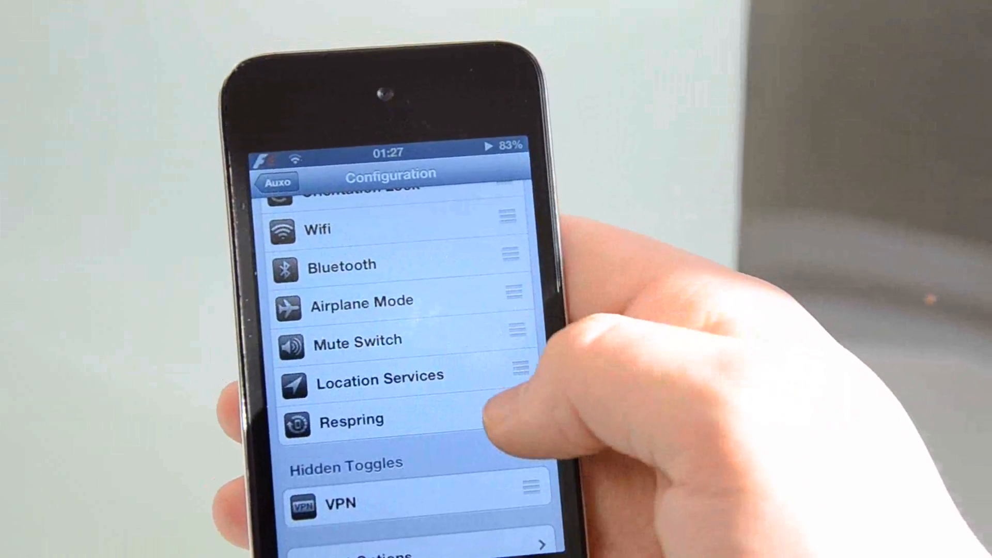
pyautogui.scroll(-3)
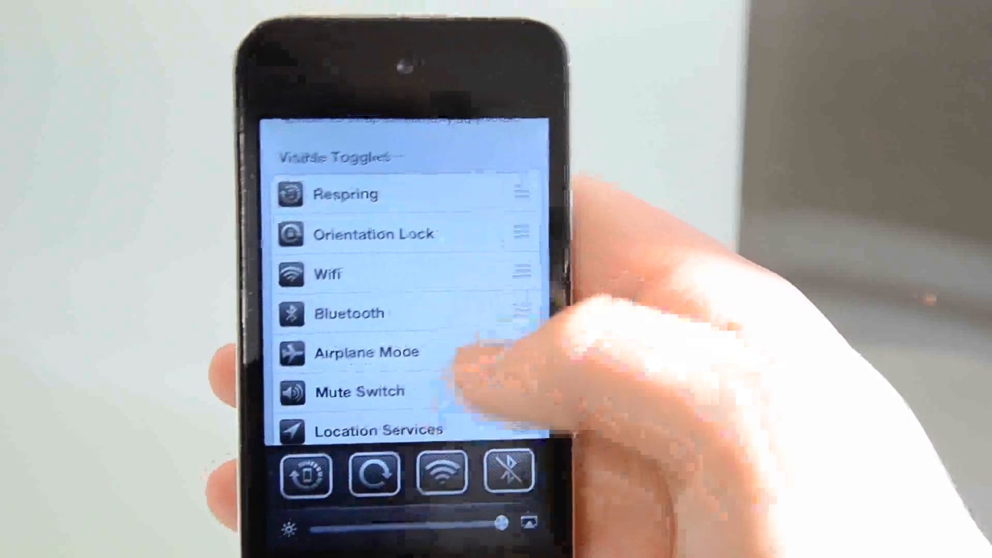
pyautogui.scroll(-3)
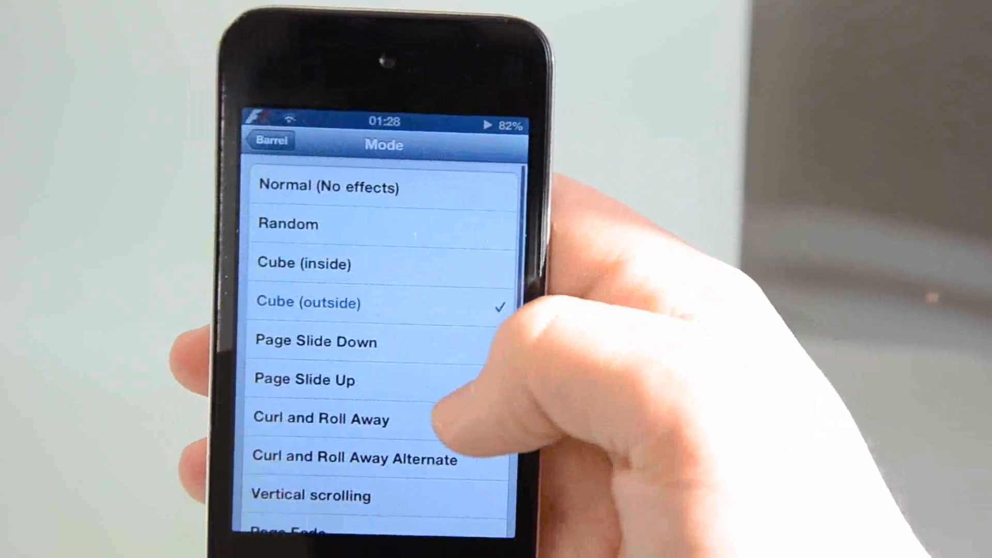
# Choose Cube (outside) as Barrel's page mode and swipe home-screen pages to see it
pyautogui.scroll(-3)
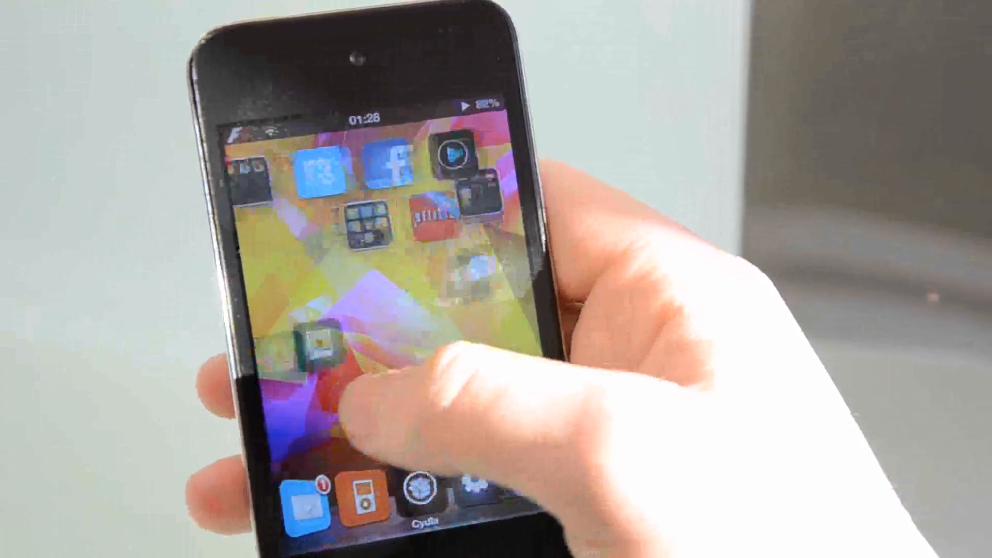
pyautogui.hscroll(-3)
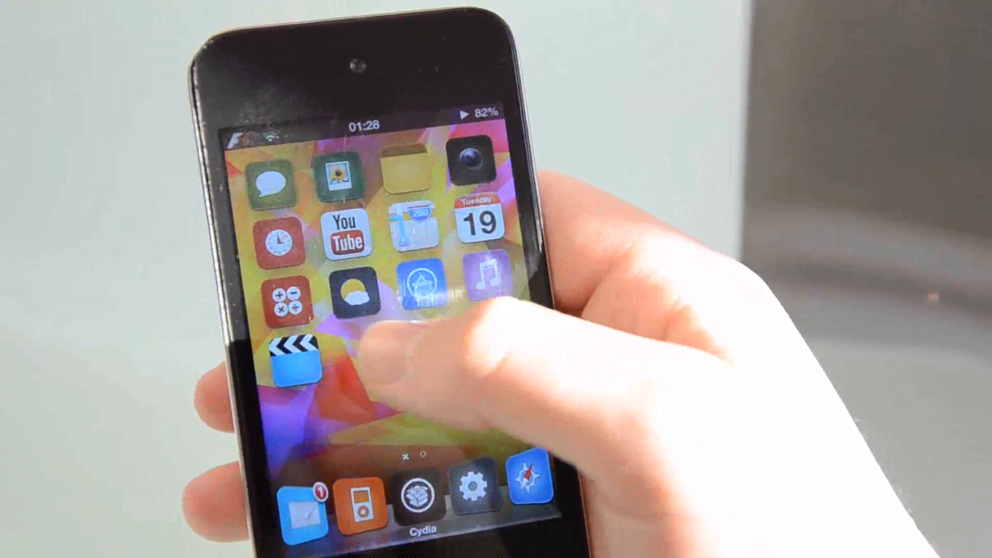
pyautogui.hscroll(-3)
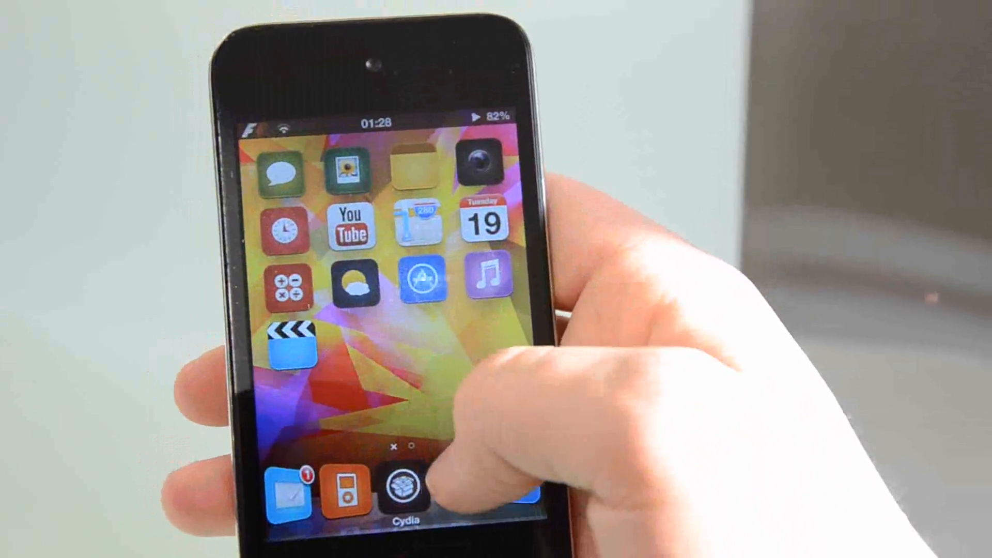
pyautogui.click(405, 484)
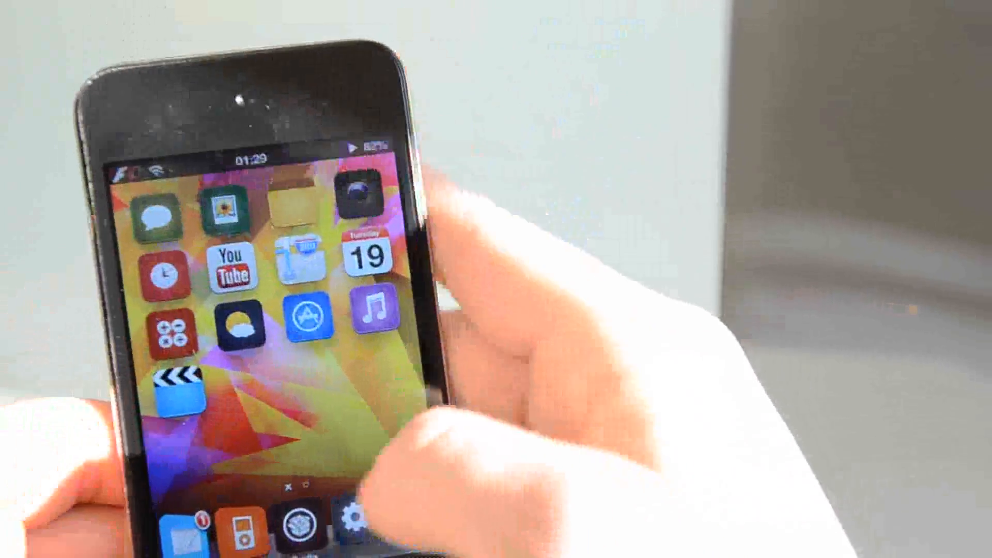
# Scroll DietBar's per-app switches, leaving all on, then launch Photos to the Albums view
pyautogui.click(350, 520)
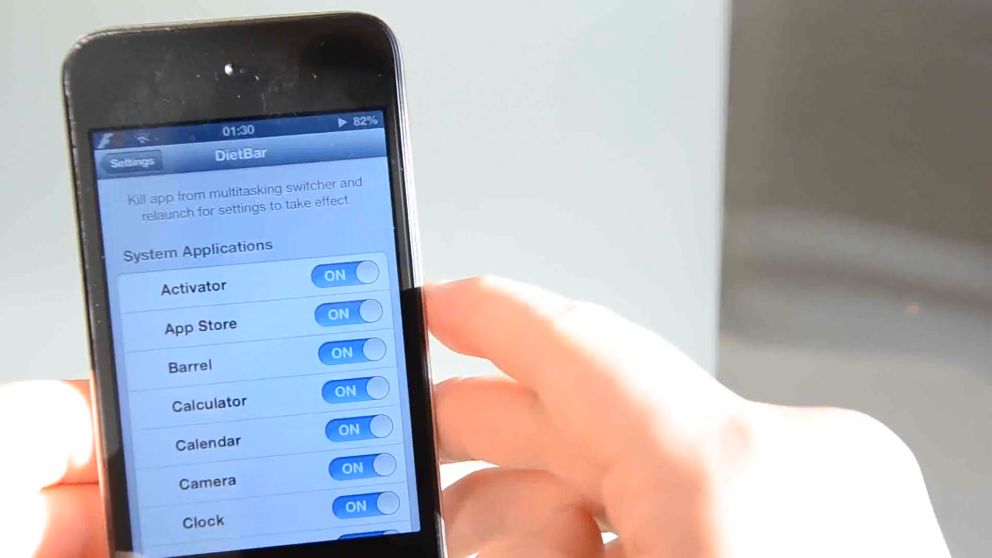
pyautogui.scroll(-3)
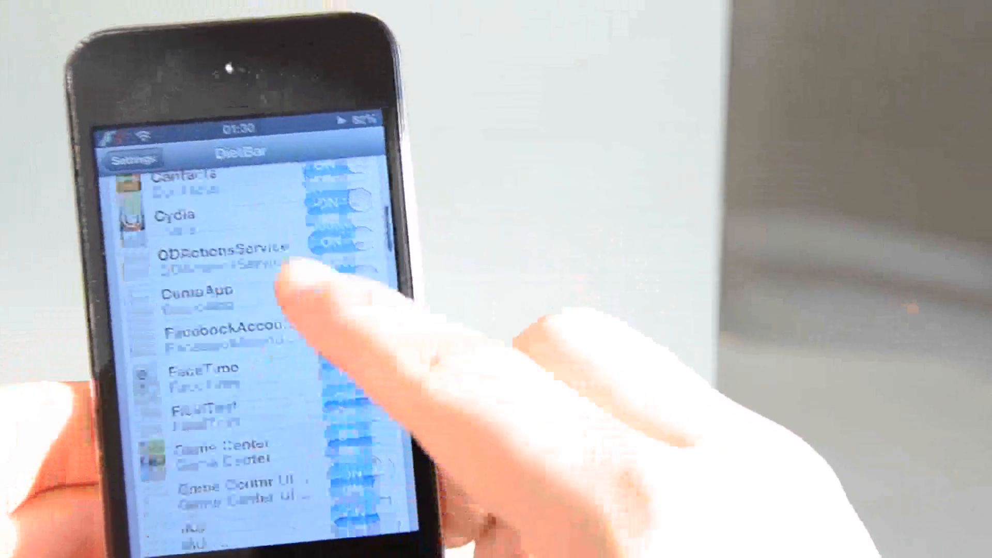
pyautogui.scroll(-3)
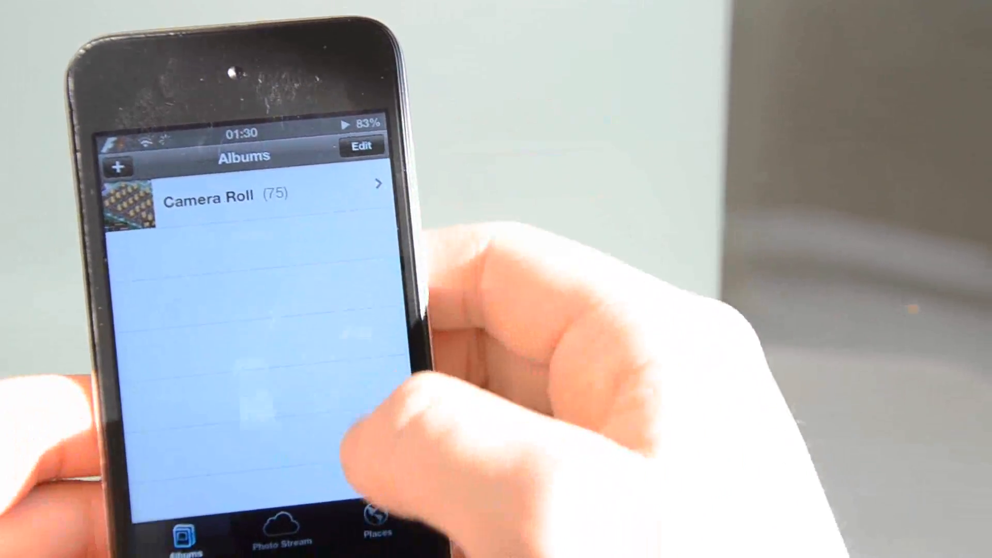
pyautogui.click(281, 525)
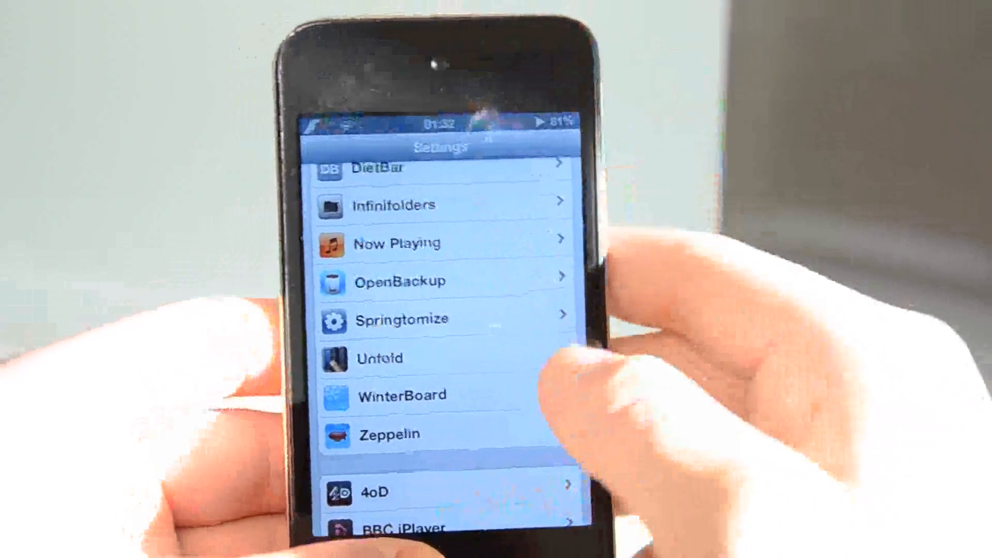
# Browse Zeppelin's status-bar logo list, keeping F1 as the checked logo
pyautogui.click(385, 435)
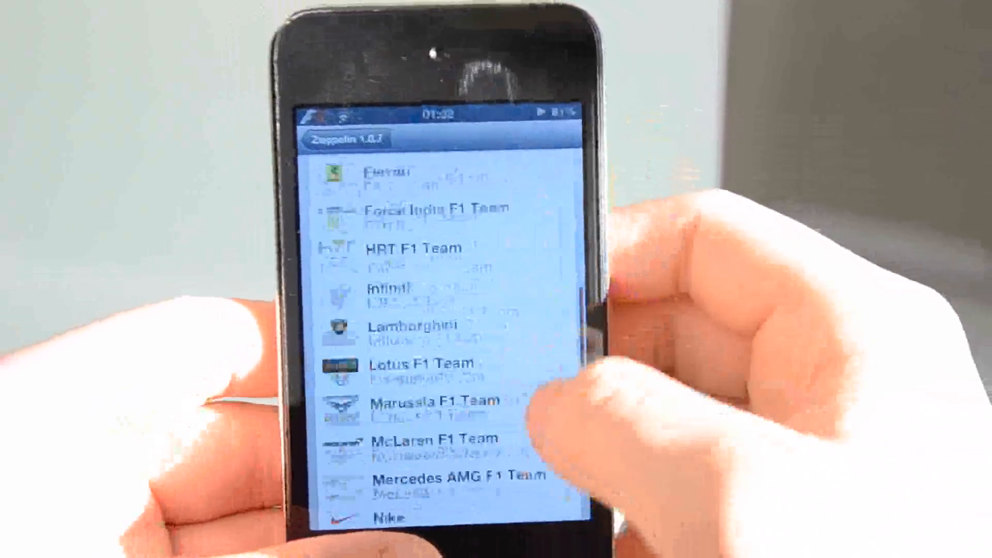
pyautogui.scroll(-3)
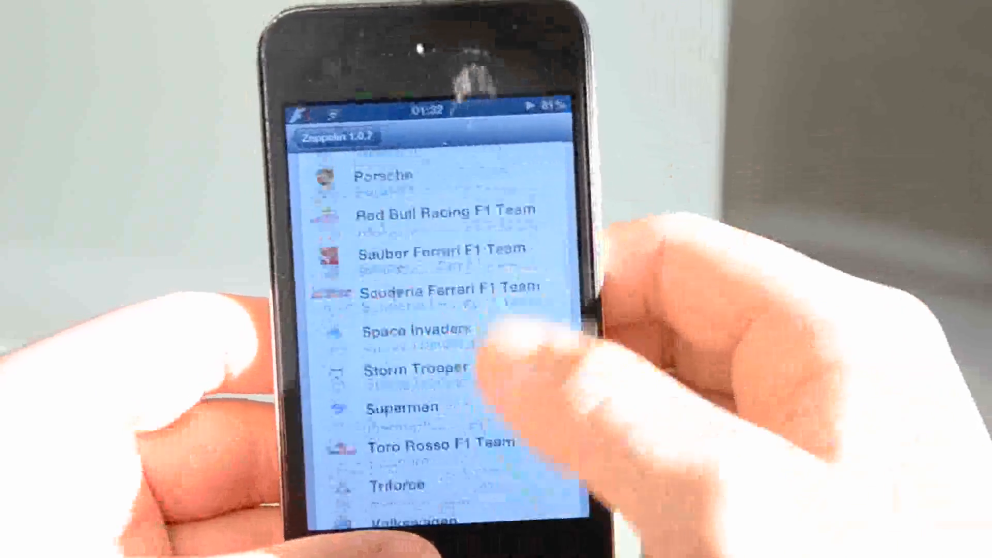
pyautogui.scroll(-3)
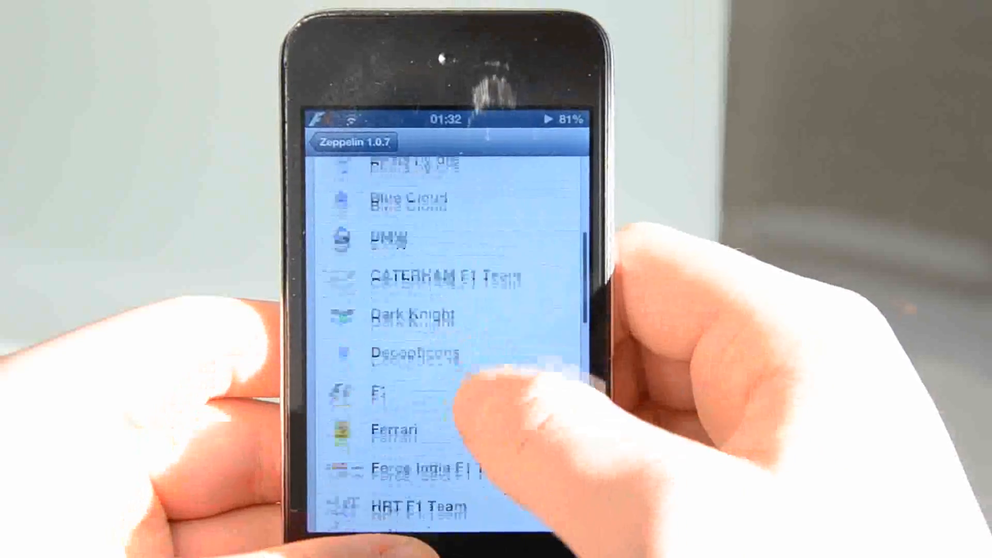
pyautogui.scroll(-3)
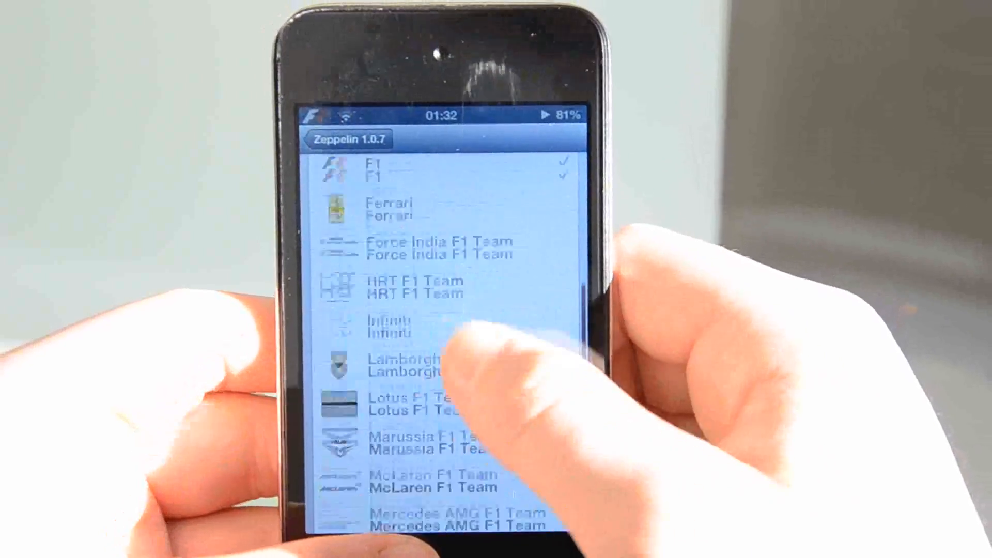
pyautogui.scroll(-3)
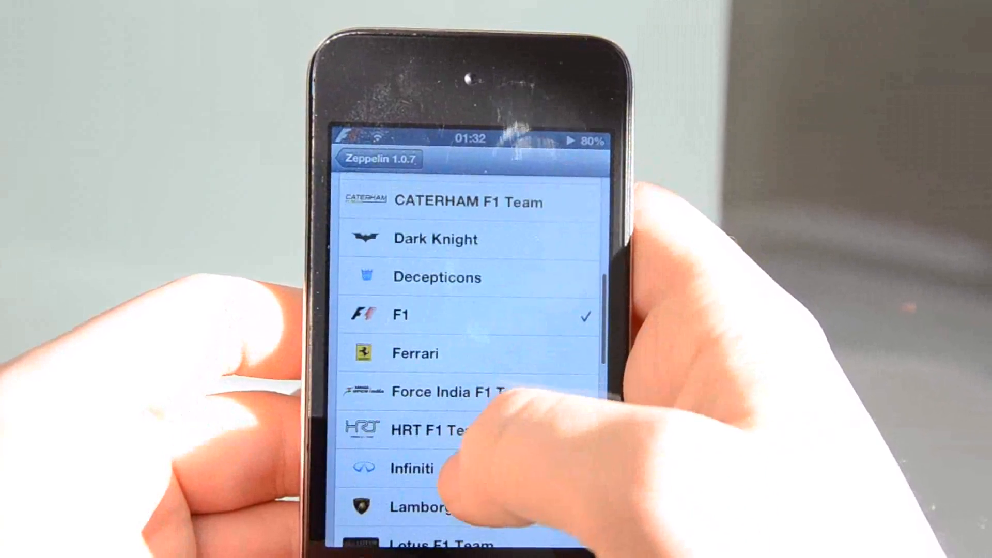
pyautogui.scroll(-3)
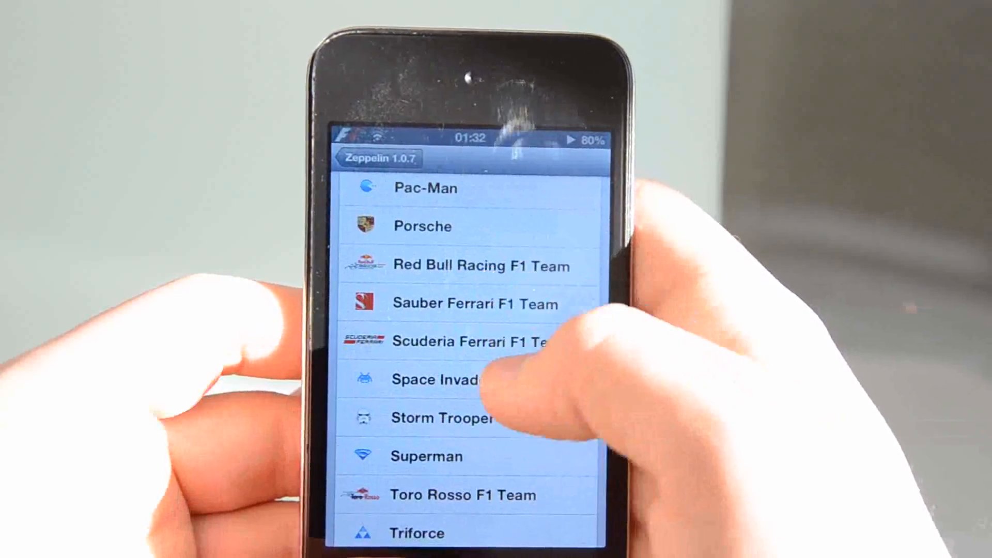
pyautogui.scroll(-3)
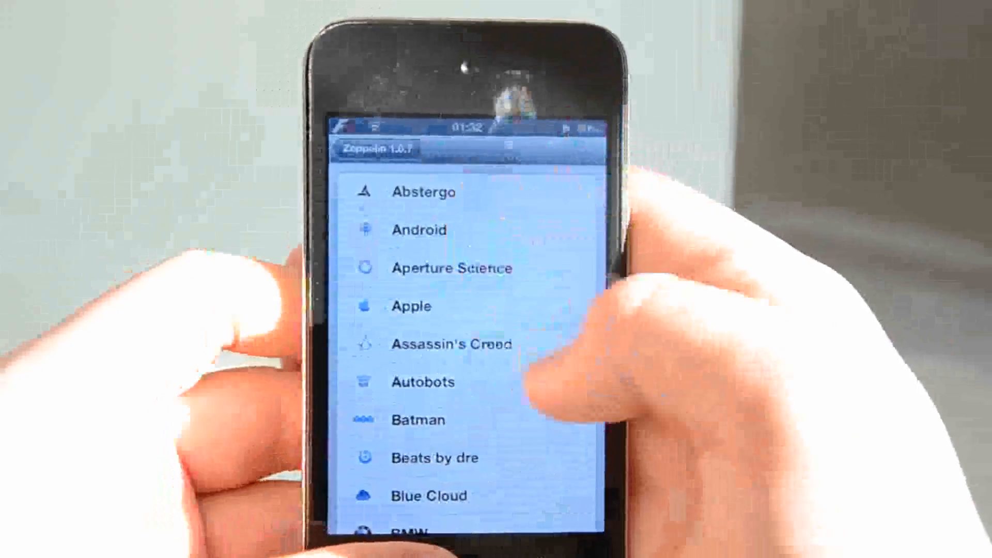
pyautogui.scroll(-3)
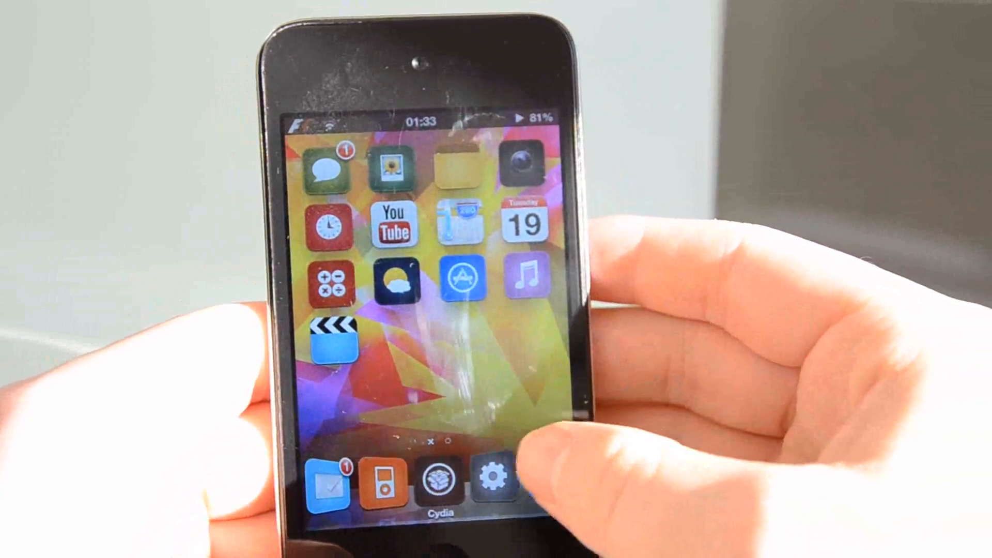
# From the home-screen dock, go into Settings and then Springtomize's entry
pyautogui.click(490, 474)
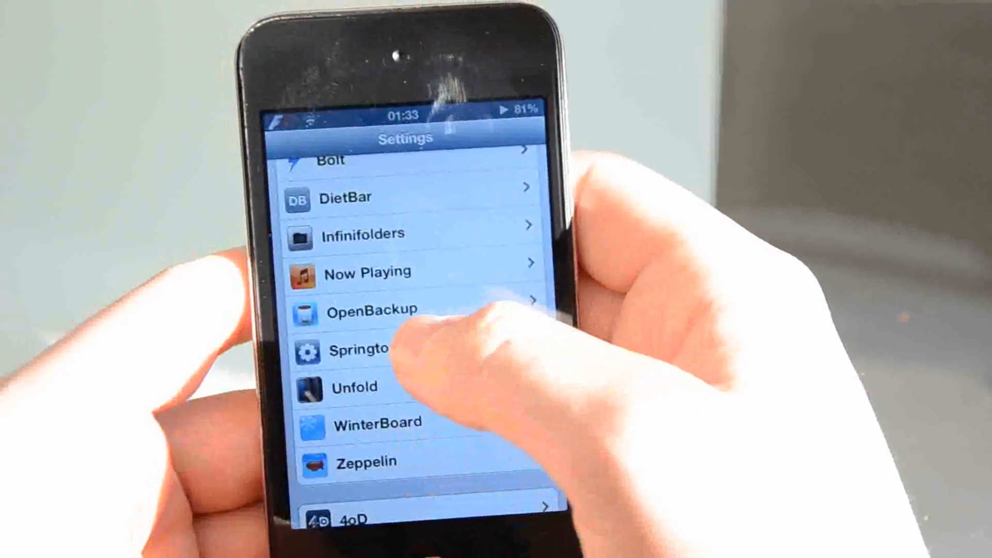
pyautogui.click(359, 349)
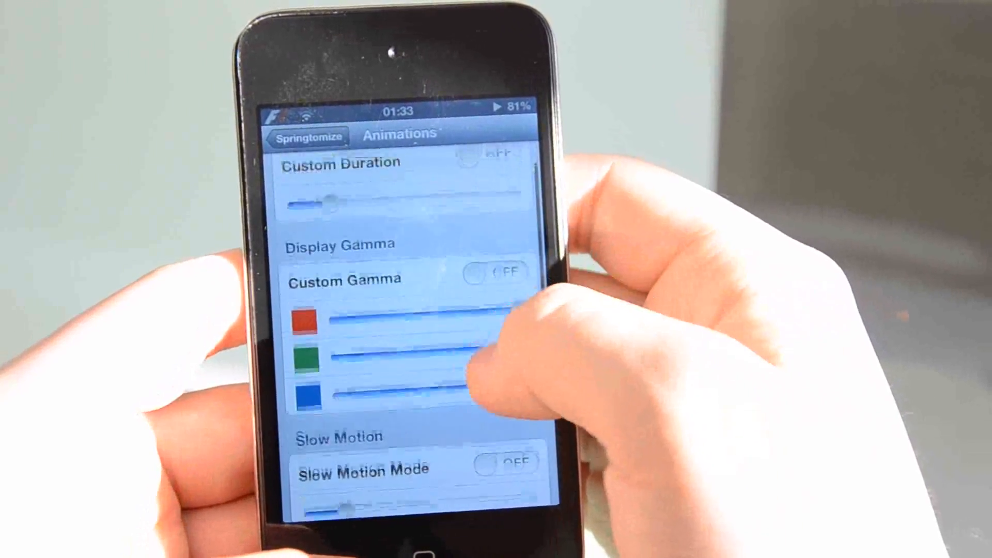
pyautogui.scroll(-3)
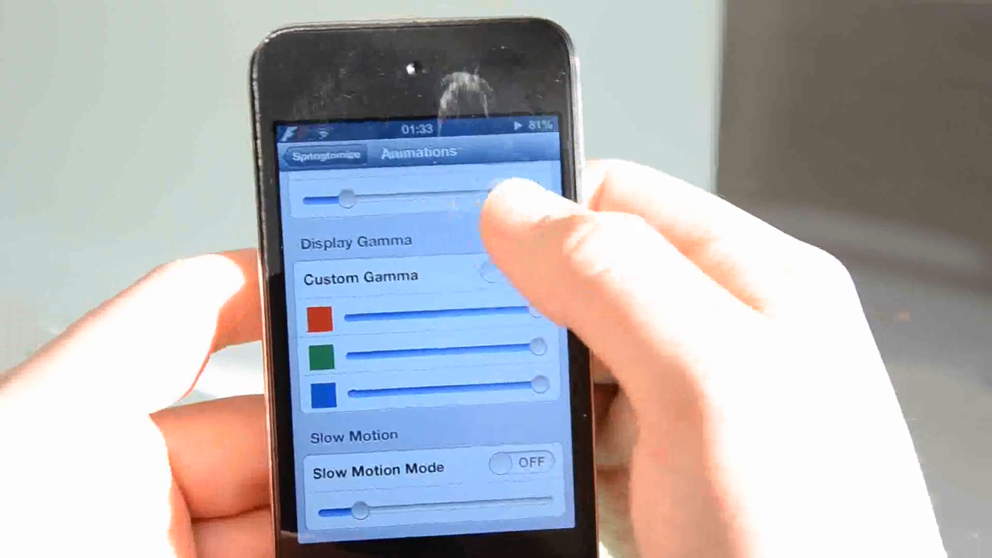
pyautogui.scroll(-3)
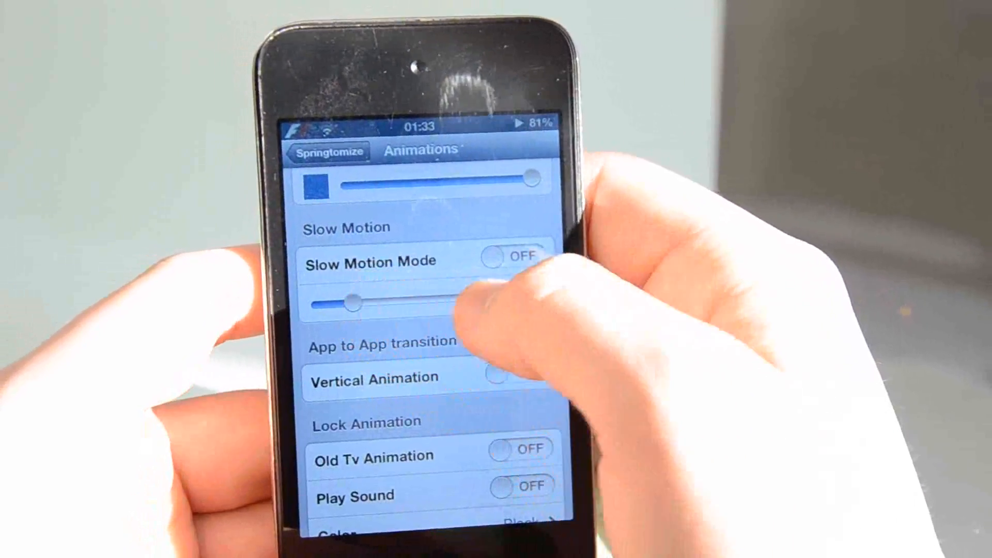
pyautogui.scroll(-3)
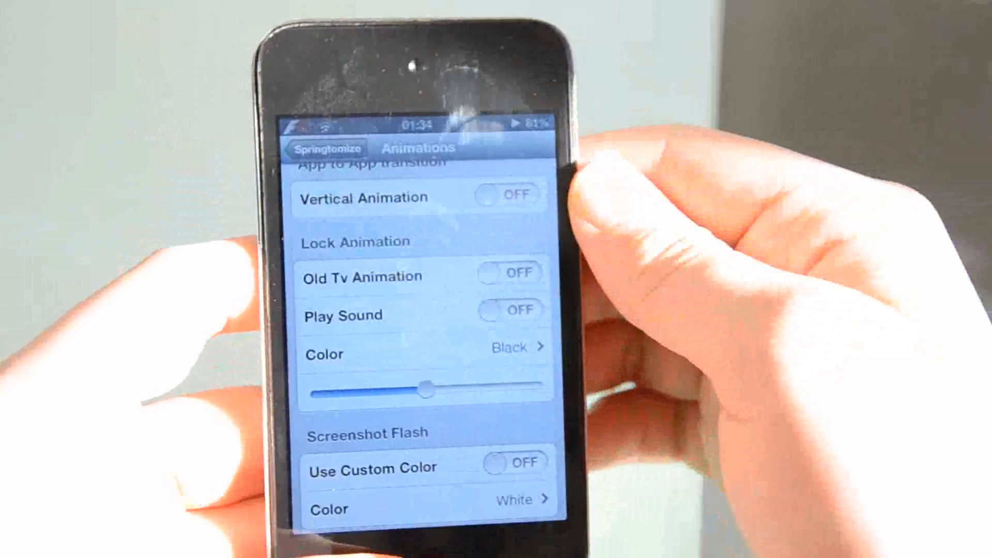
pyautogui.click(510, 466)
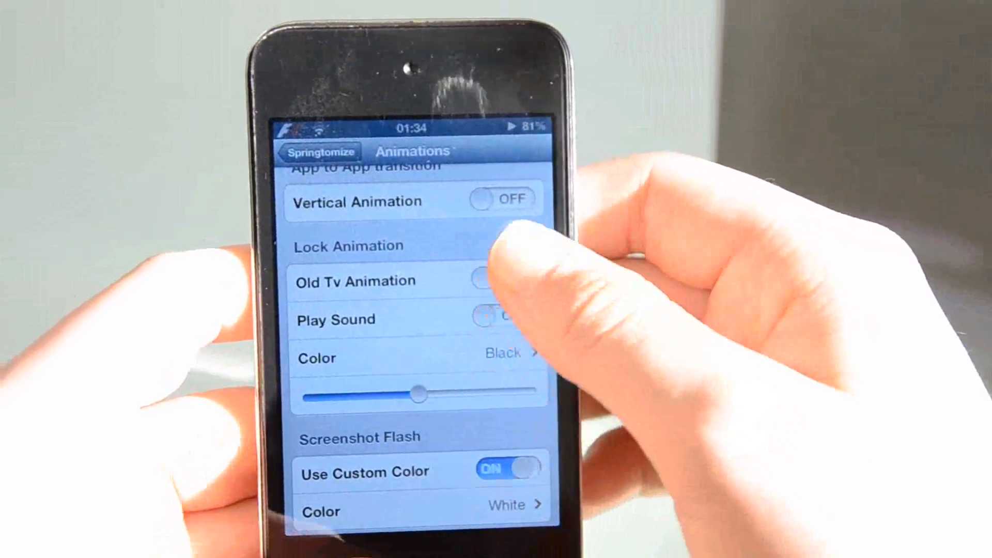
pyautogui.click(509, 468)
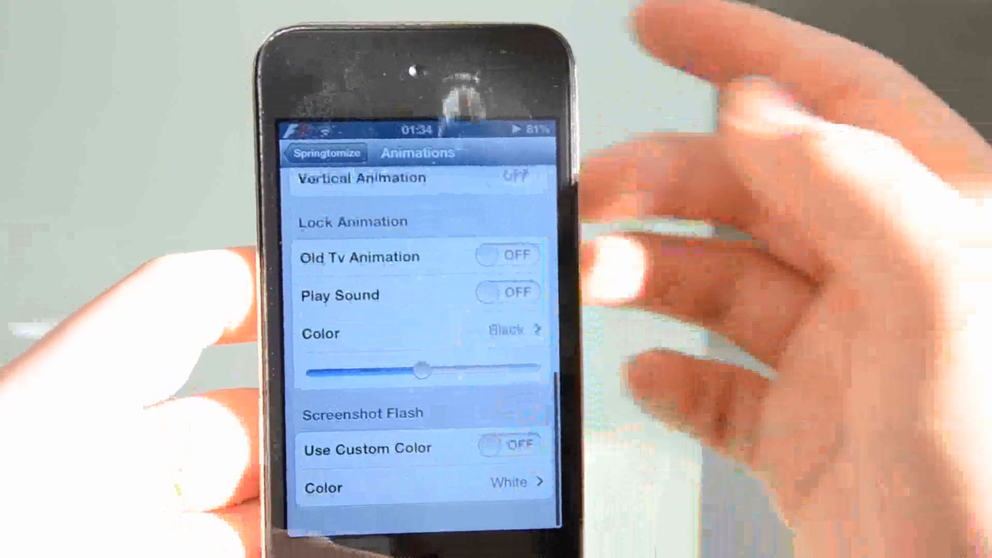
pyautogui.click(324, 153)
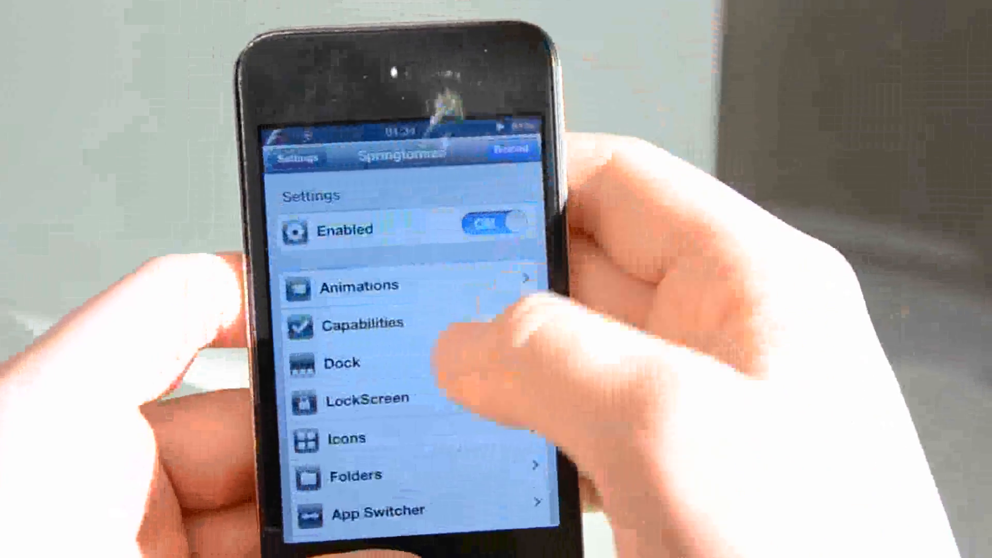
pyautogui.click(362, 323)
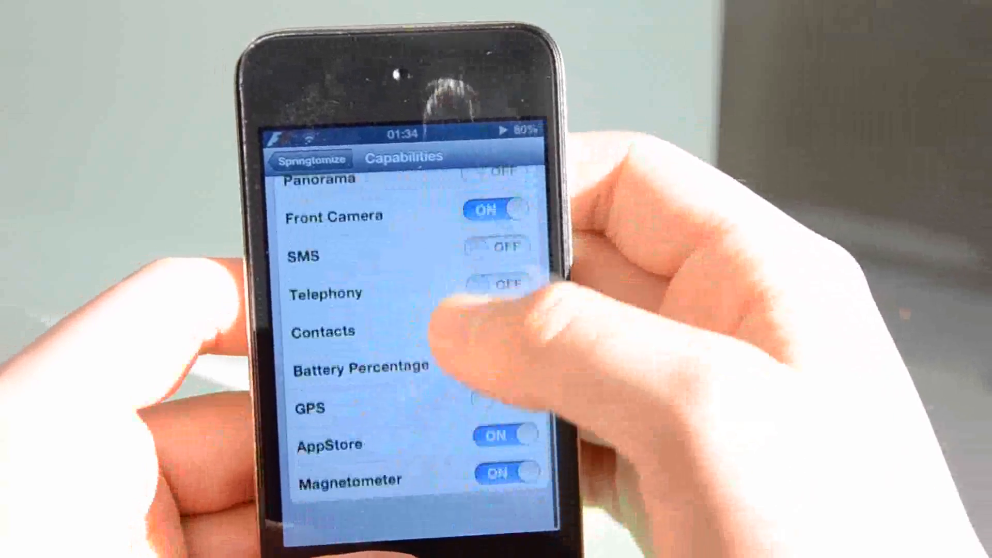
pyautogui.scroll(-3)
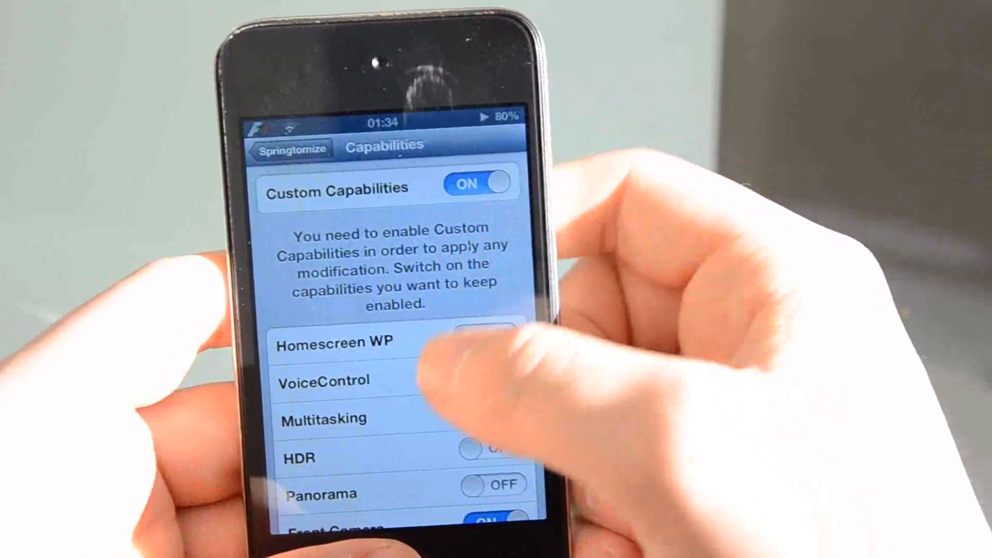
pyautogui.scroll(-3)
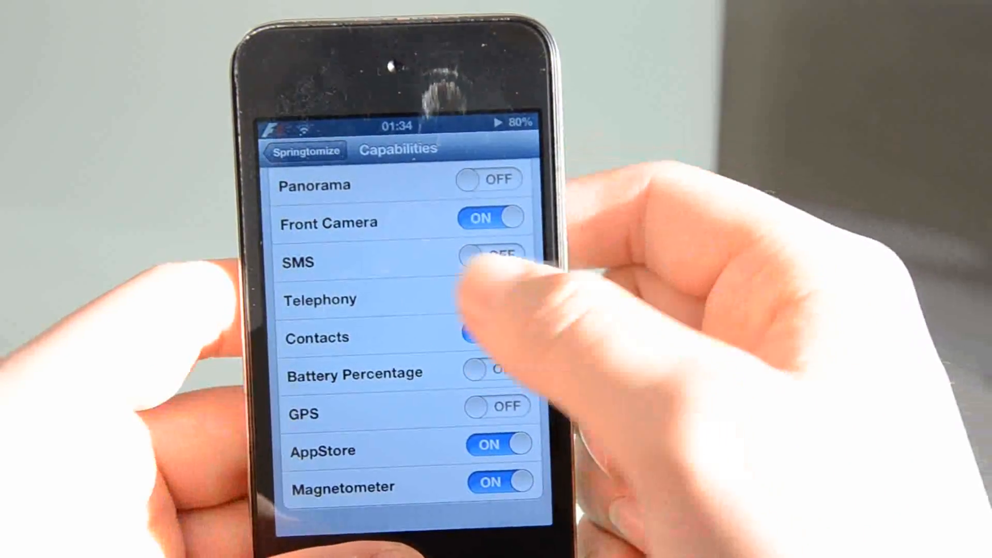
pyautogui.scroll(-3)
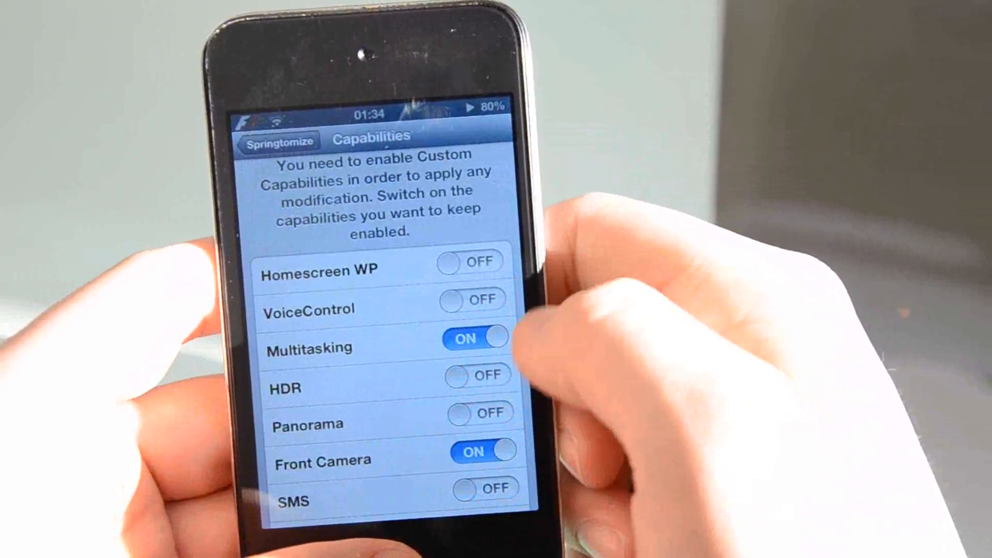
pyautogui.scroll(-3)
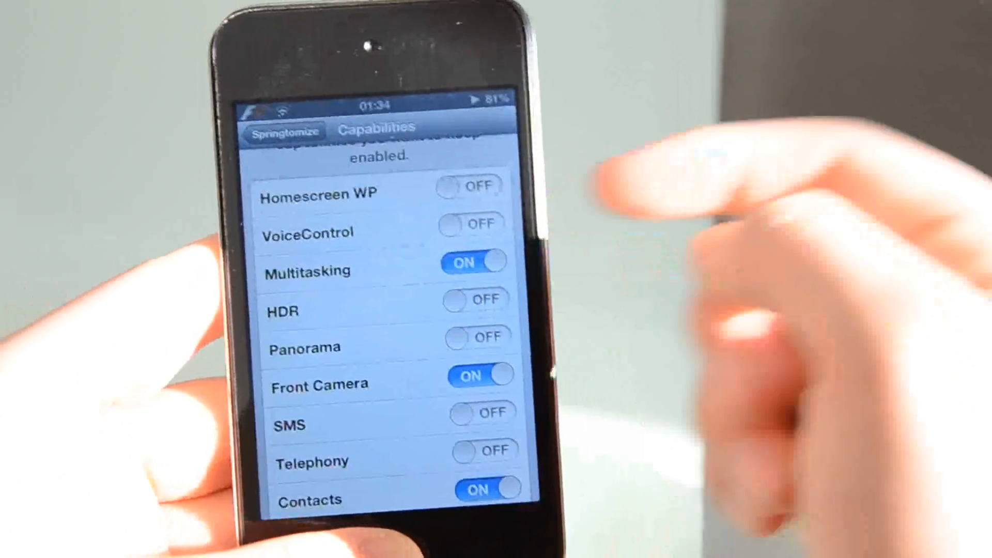
pyautogui.scroll(-3)
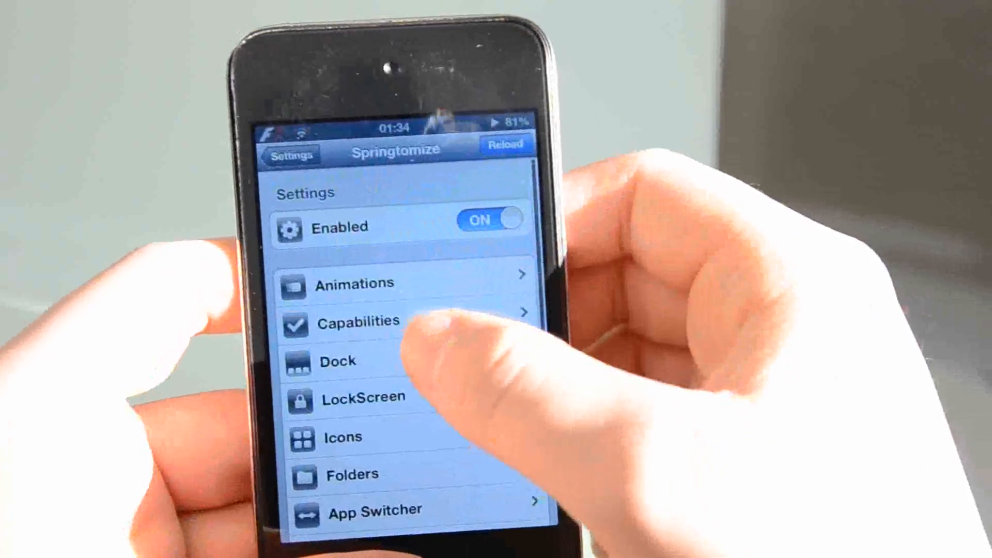
pyautogui.click(337, 361)
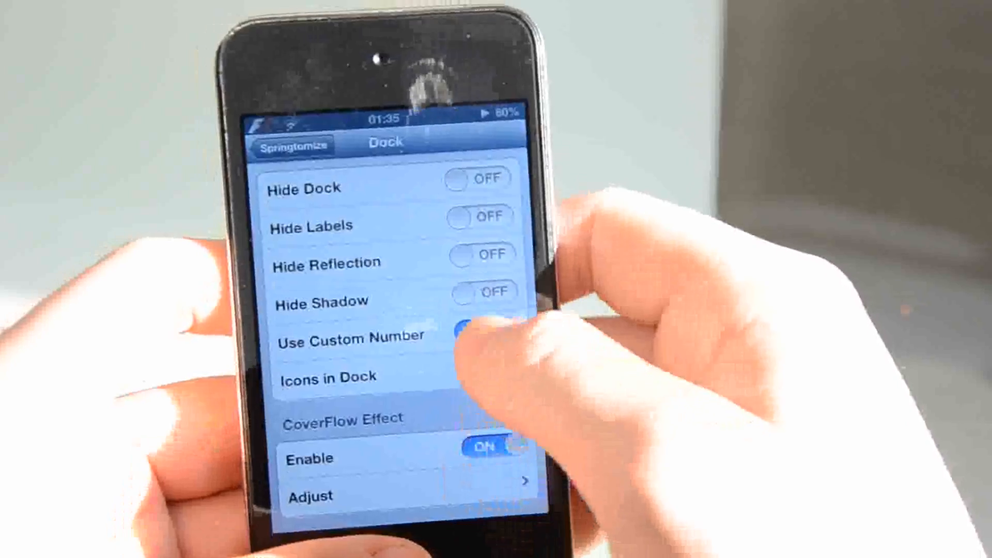
# Show Springtomize's Dock settings with the Hide and CoverFlow options
pyautogui.click(480, 326)
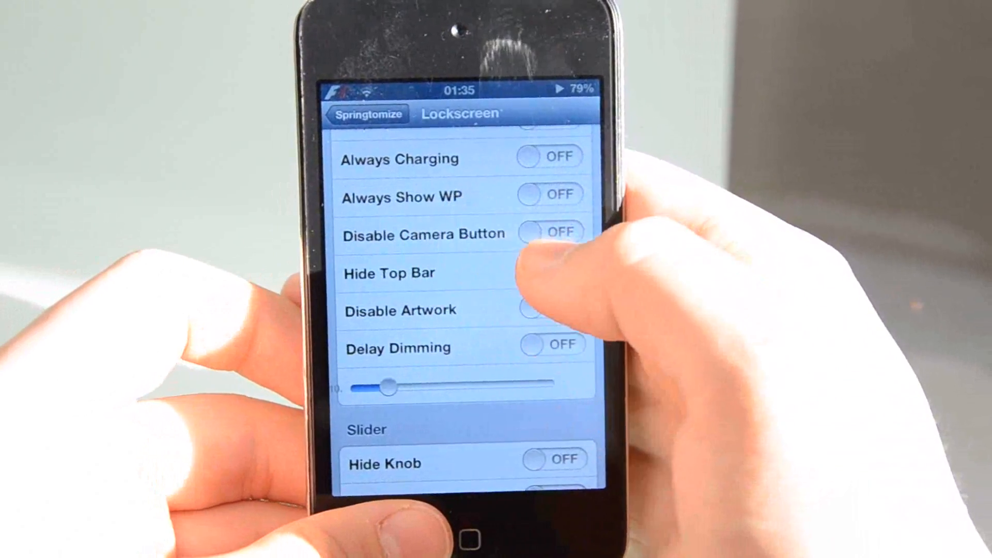
# Reach the Lockscreen Slider section, edit the Slide To Unlock label field, and go back to Springtomize
pyautogui.scroll(-3)
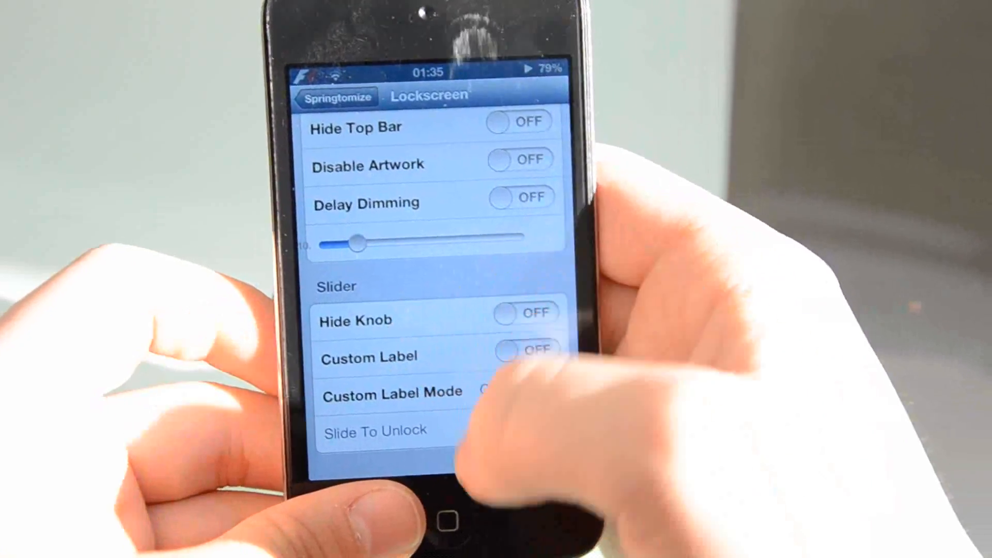
pyautogui.click(434, 518)
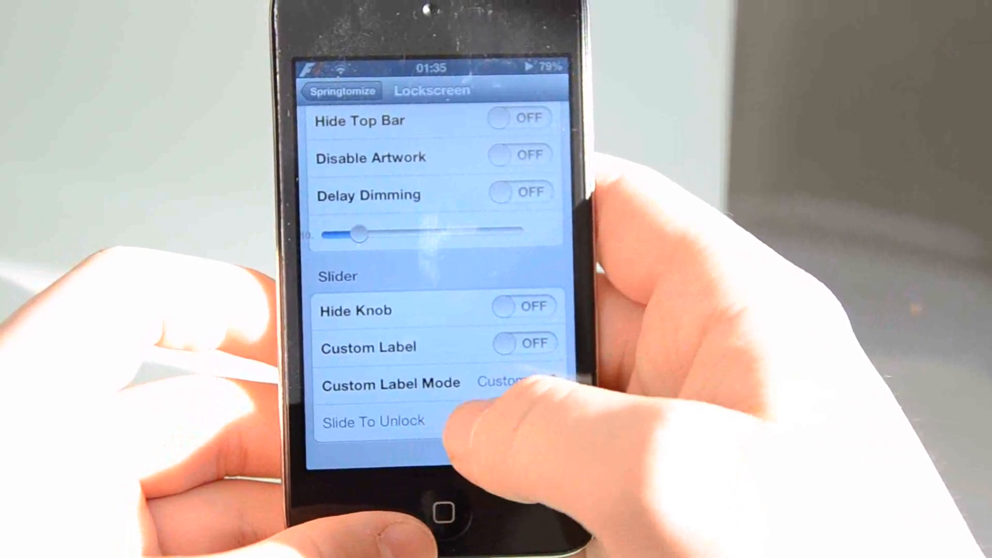
pyautogui.click(372, 421)
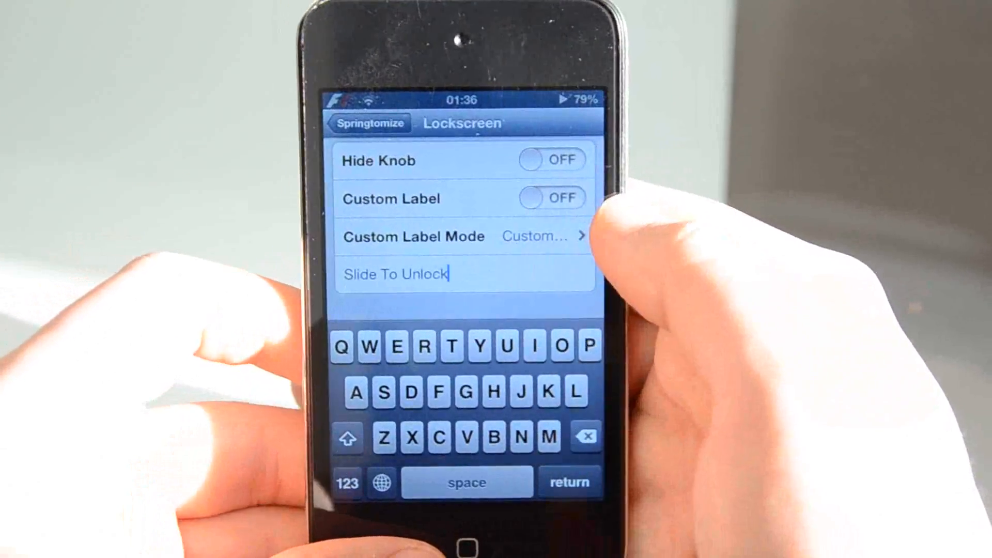
pyautogui.click(550, 198)
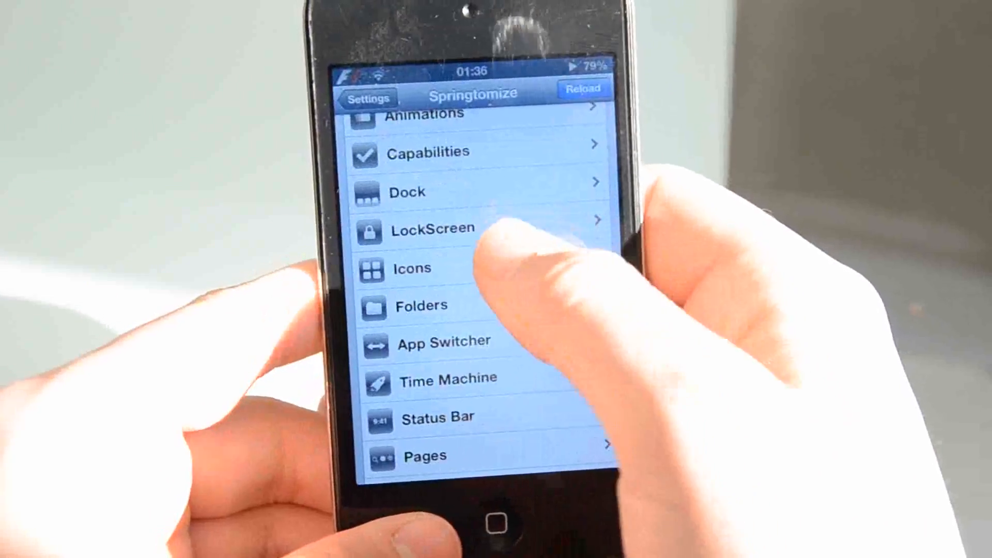
# In Springtomize's Icons settings, scroll to Badges and toggle the disable-all-badges switch
pyautogui.click(412, 268)
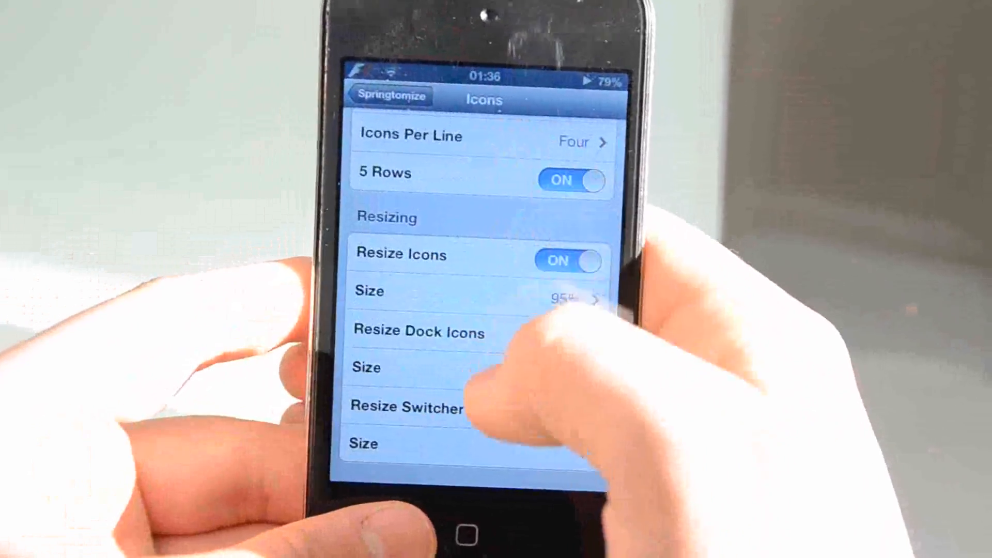
pyautogui.scroll(-3)
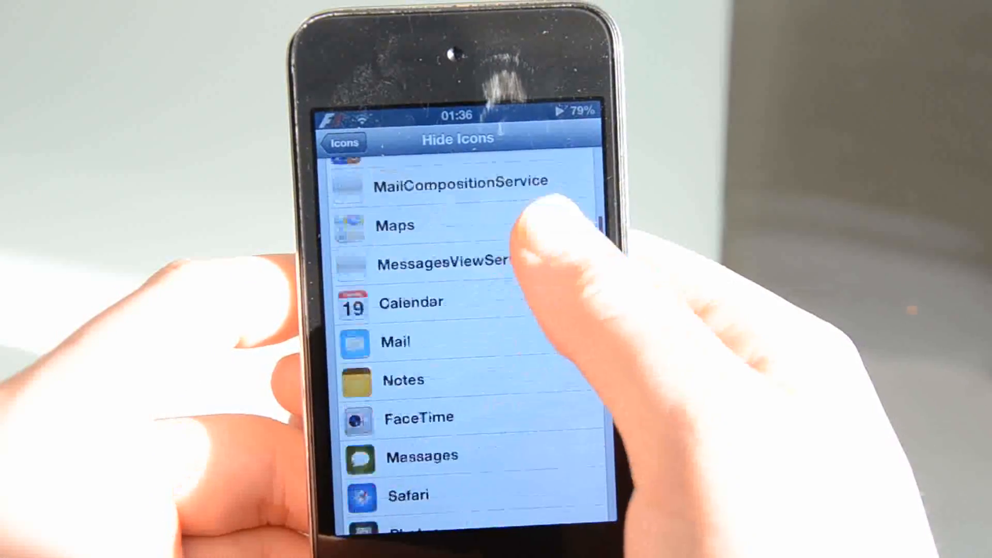
pyautogui.scroll(-3)
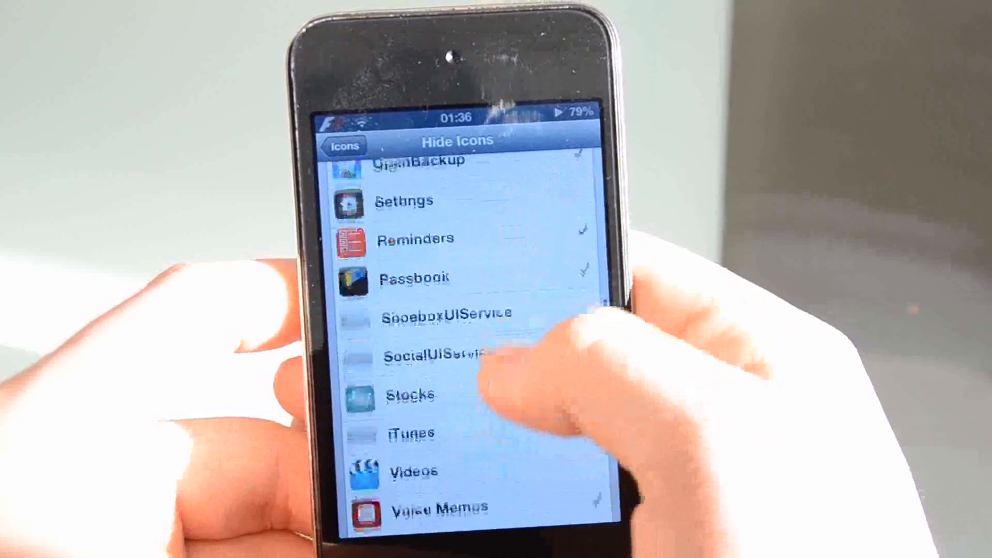
pyautogui.scroll(-3)
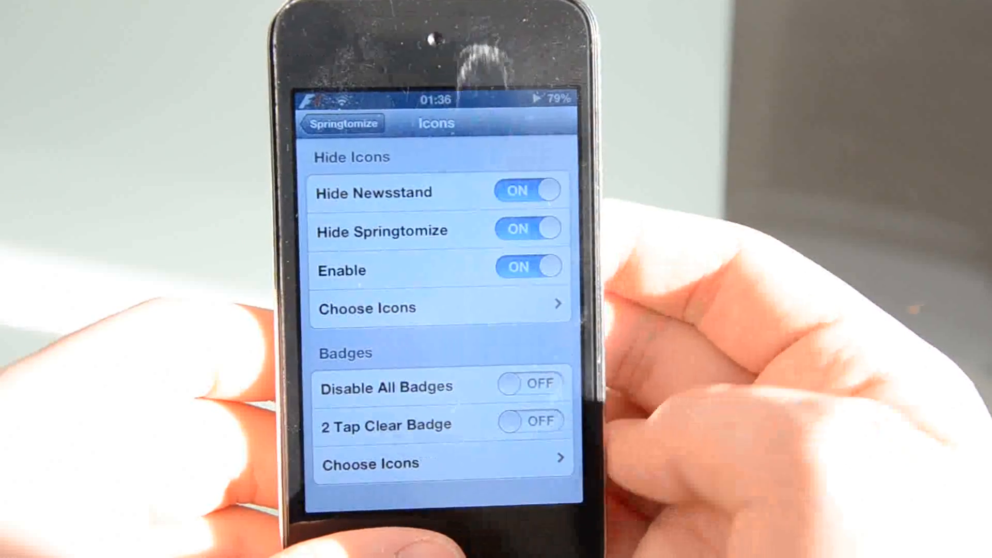
pyautogui.click(528, 386)
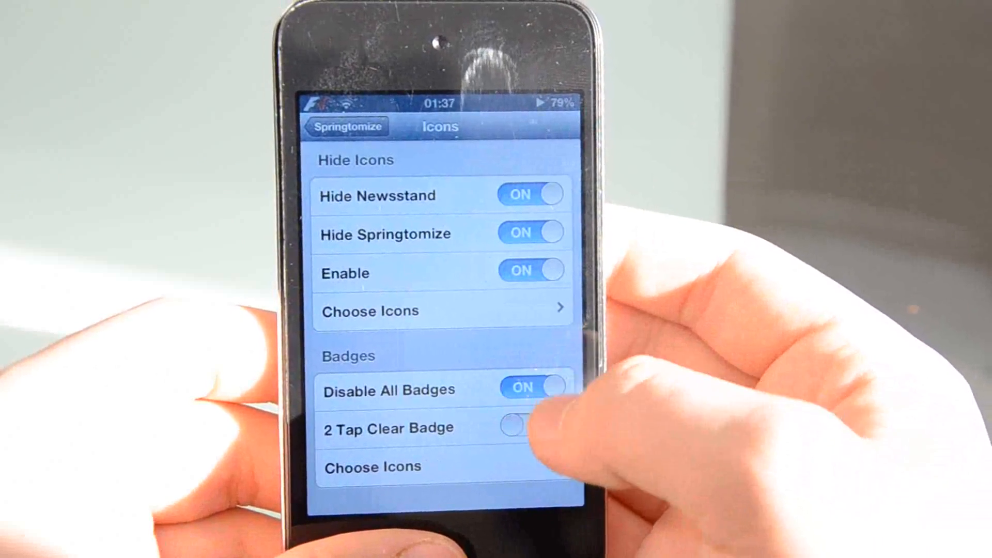
pyautogui.click(531, 390)
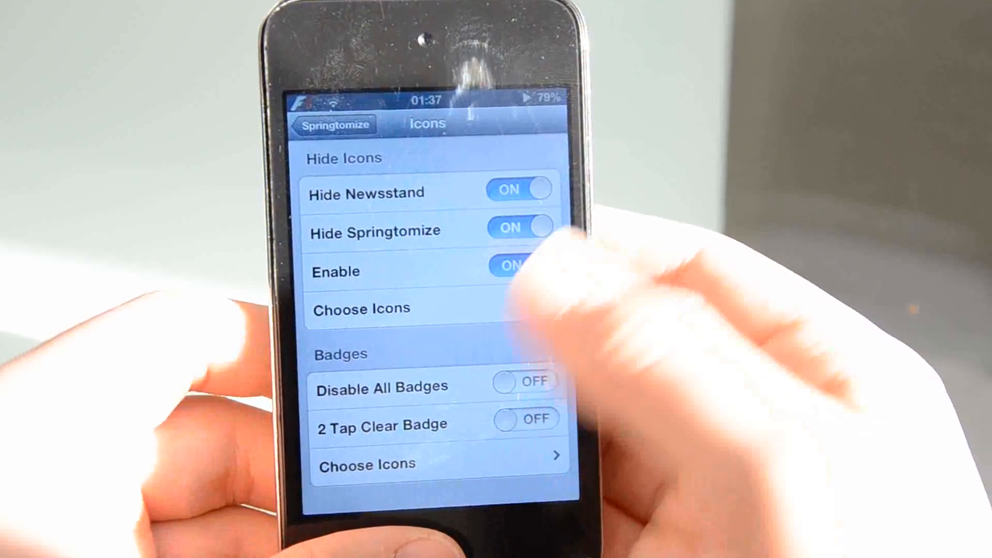
# View the Hide Badge on Icons app list under Choose Icons
pyautogui.click(435, 467)
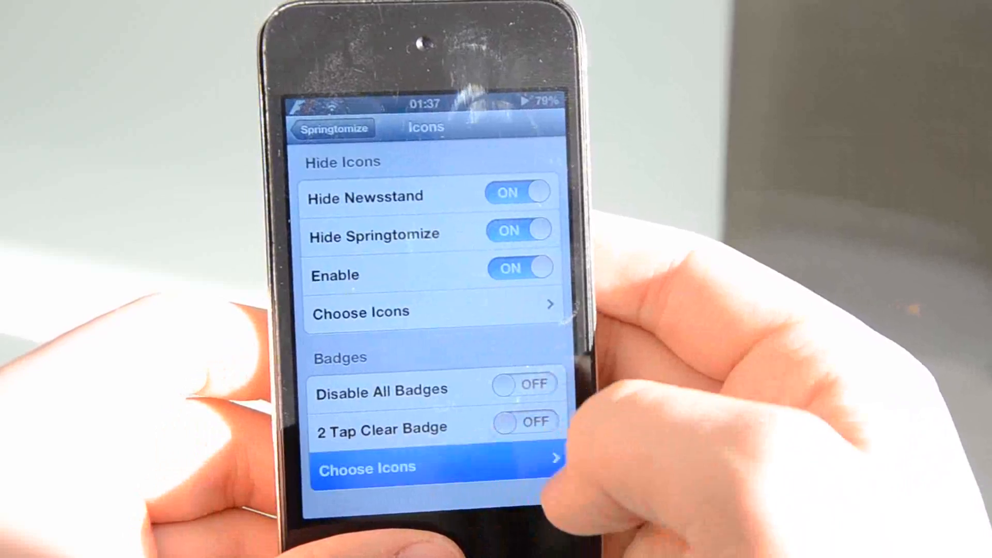
pyautogui.click(435, 468)
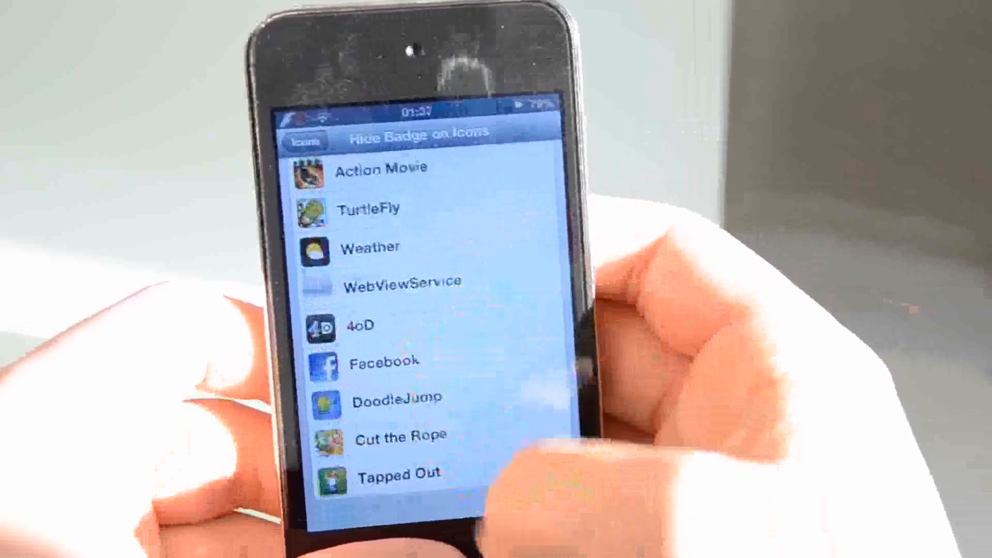
pyautogui.scroll(-3)
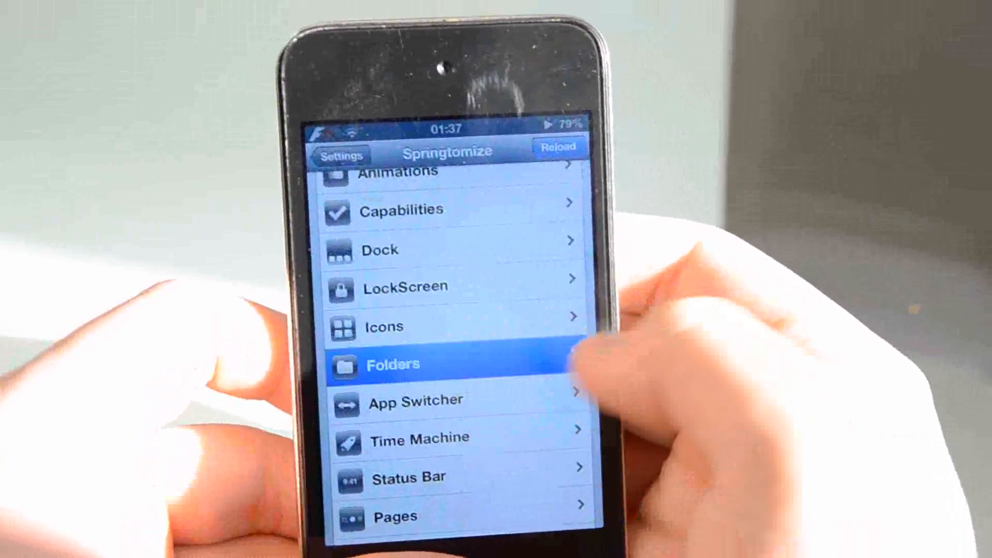
pyautogui.click(393, 364)
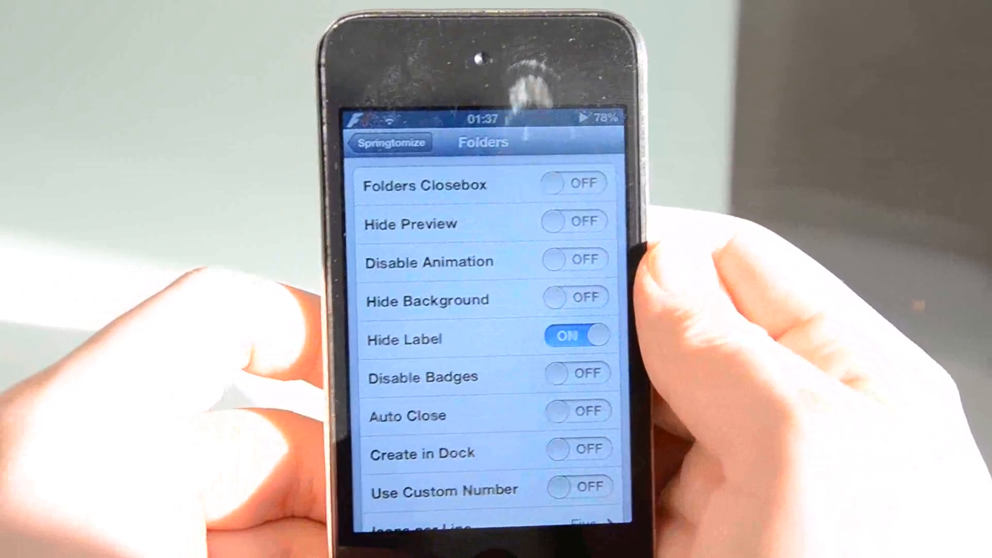
pyautogui.scroll(-3)
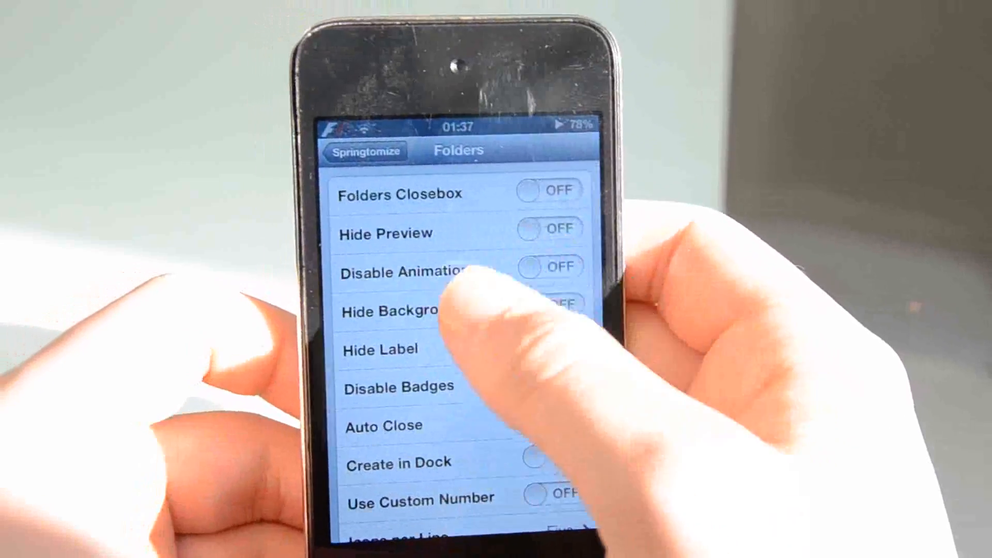
pyautogui.click(549, 348)
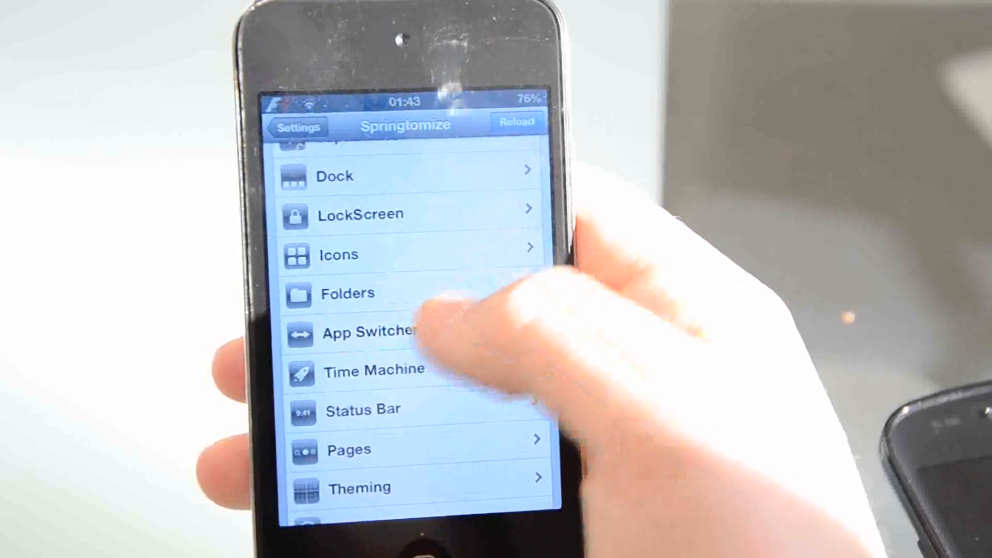
pyautogui.click(370, 332)
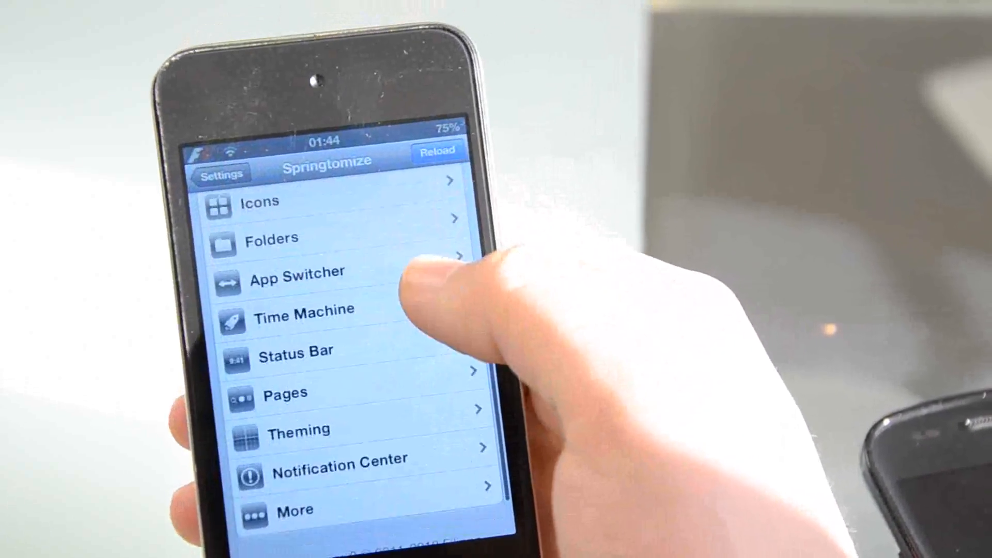
# Return to the SpringBoard home screen and swipe to another page of the themed layout
pyautogui.click(284, 393)
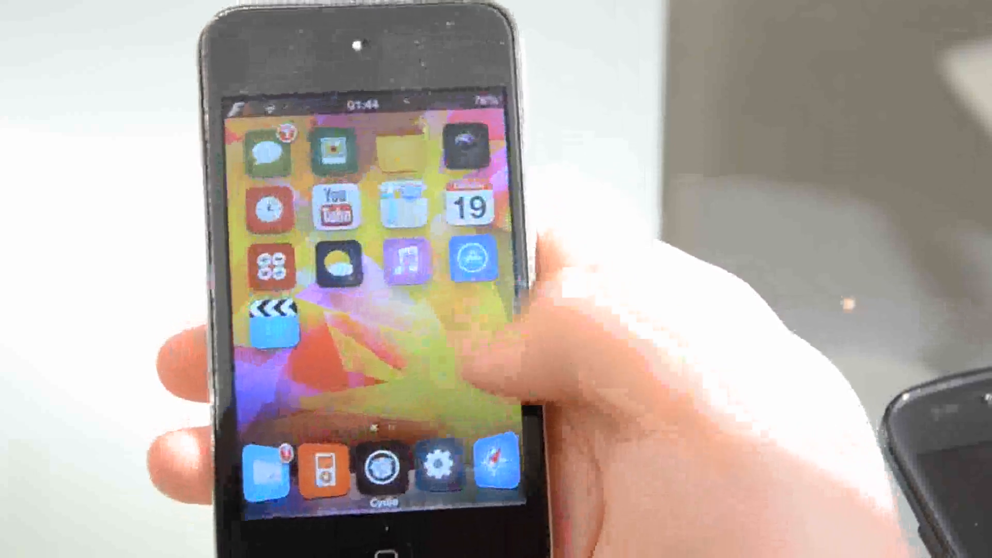
pyautogui.hscroll(-3)
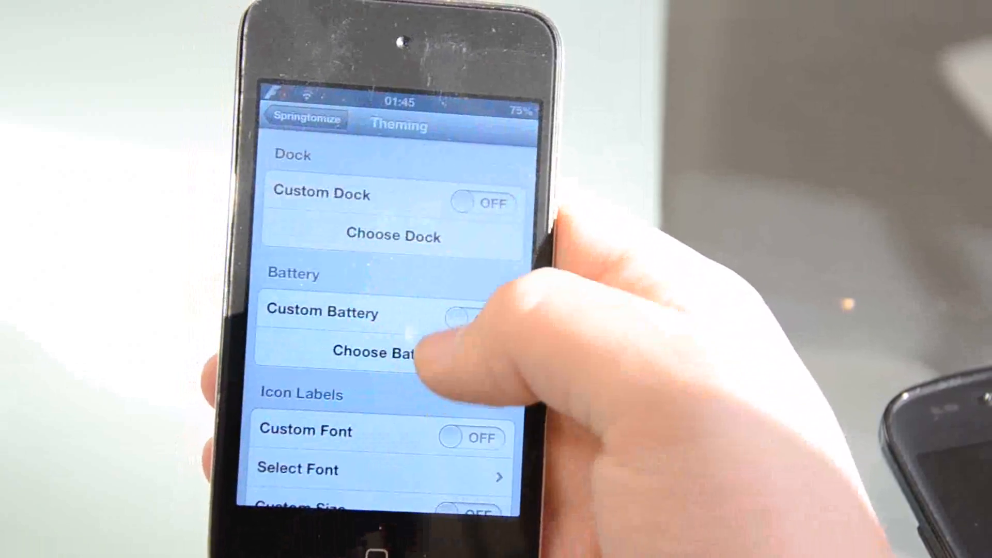
# Scroll Theming to Image Effect (still None), then back out to the main Springtomize list
pyautogui.scroll(-3)
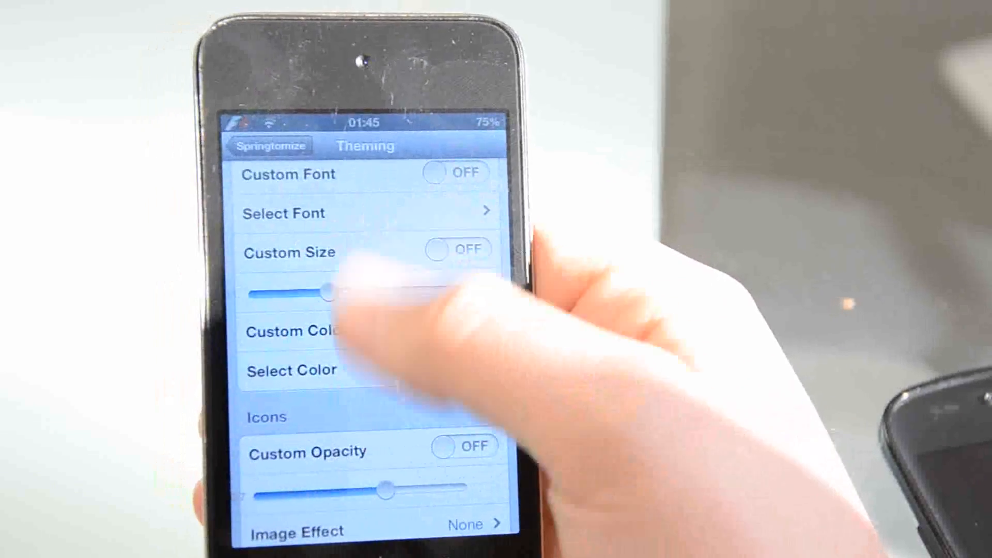
pyautogui.scroll(-3)
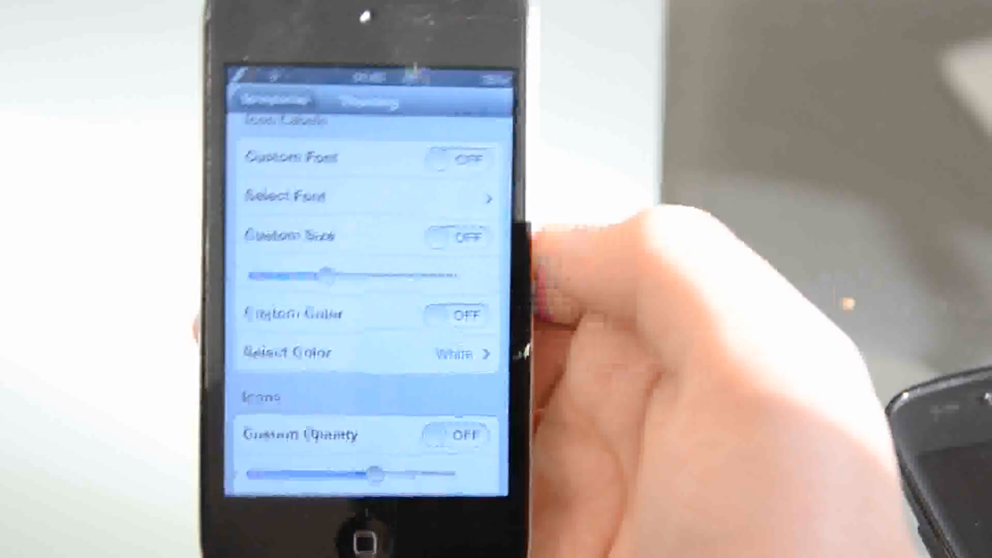
pyautogui.scroll(-3)
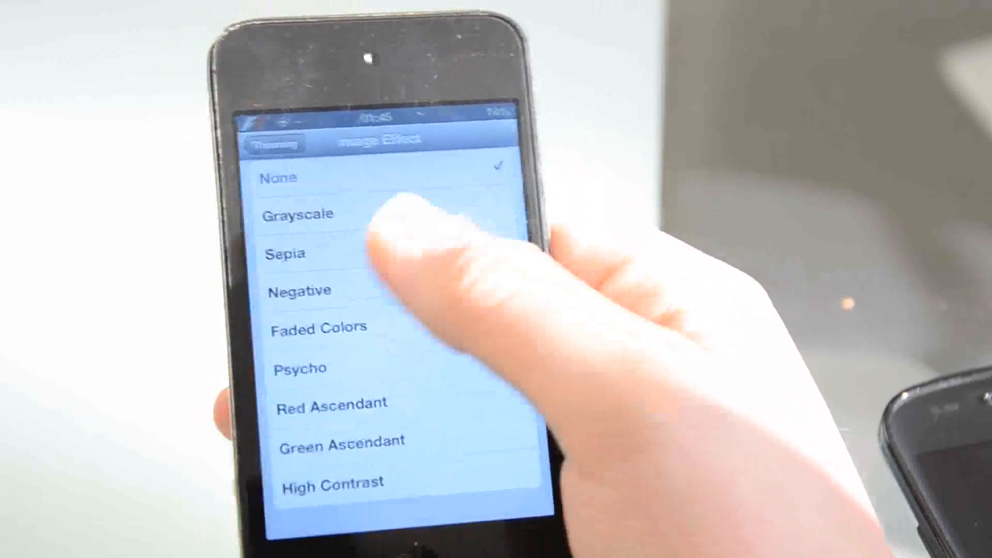
pyautogui.click(278, 176)
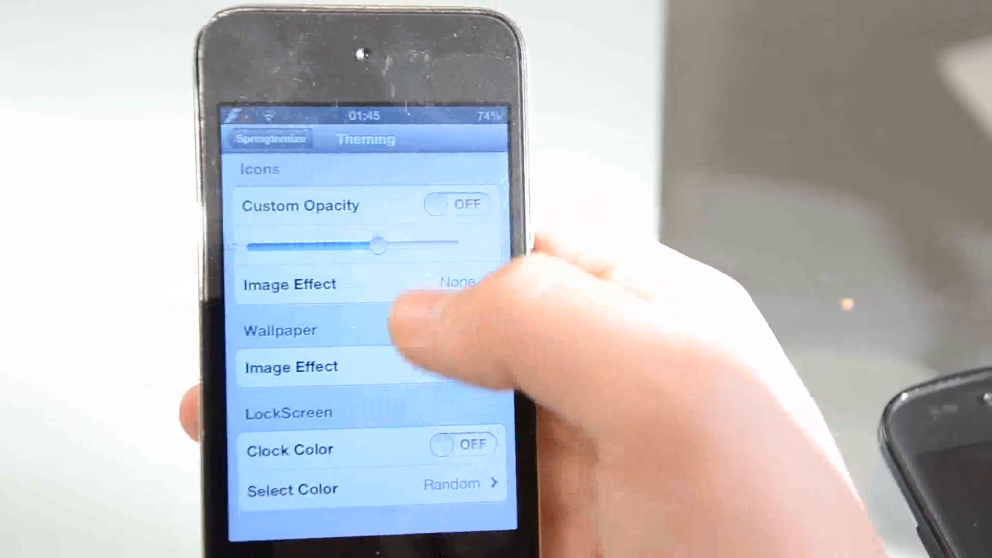
pyautogui.click(268, 139)
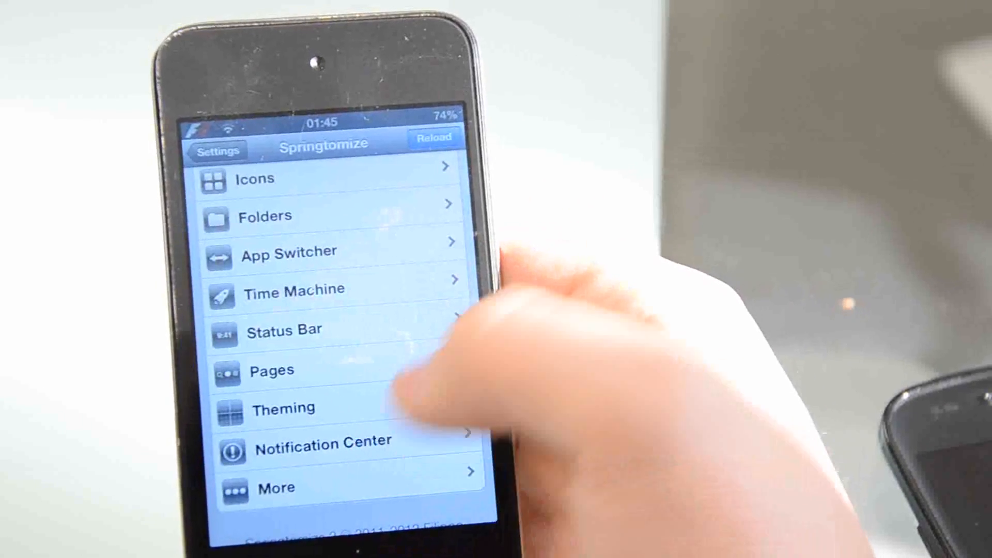
pyautogui.click(323, 442)
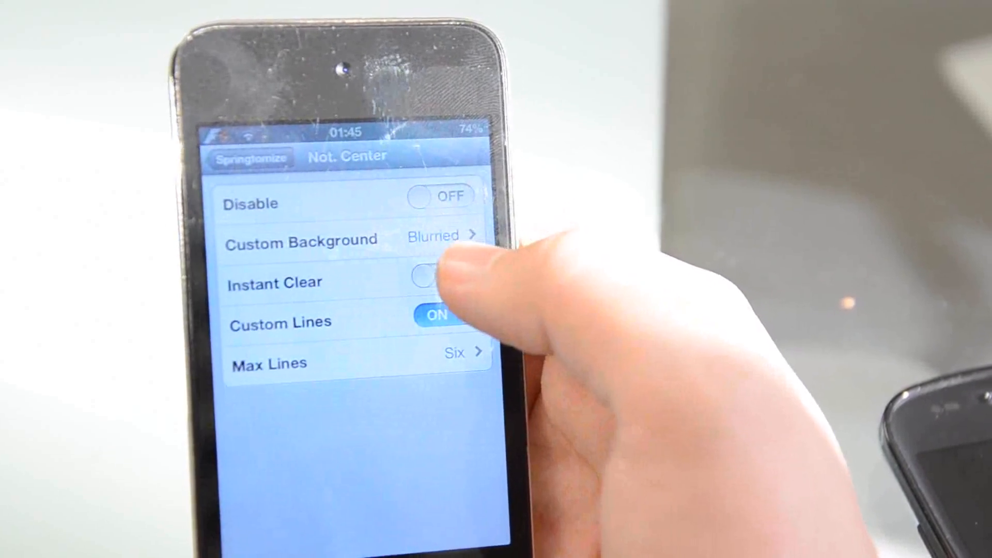
pyautogui.click(301, 239)
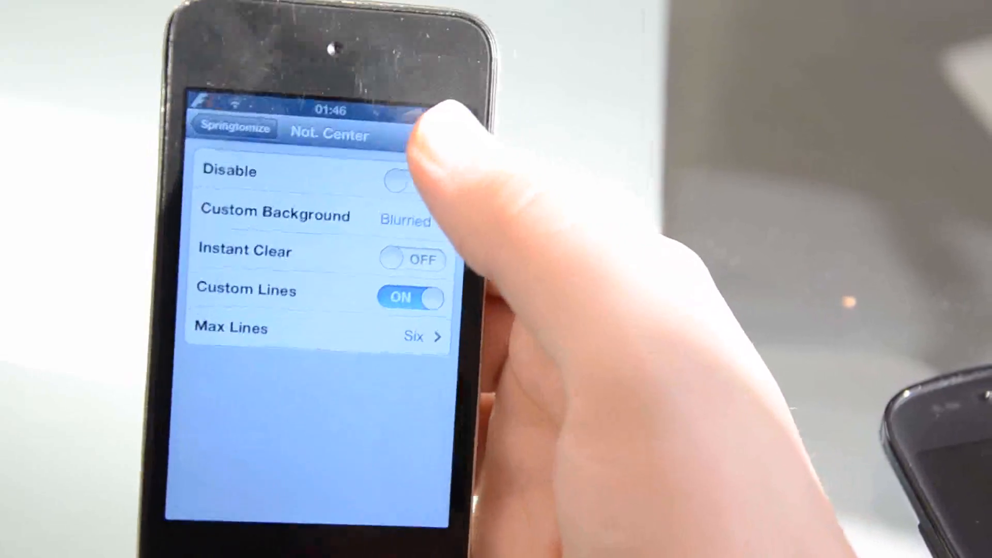
pyautogui.click(232, 127)
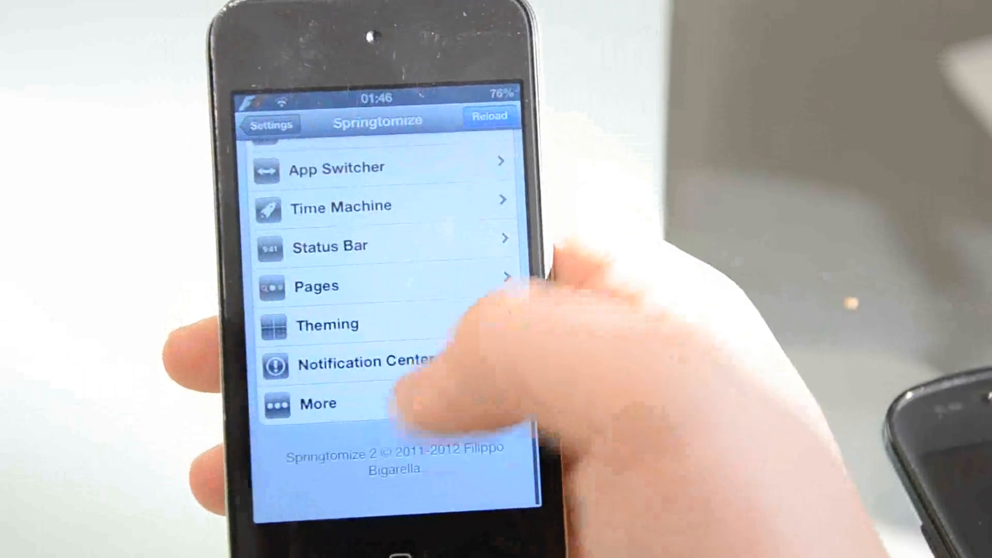
# Look over Springtomize's More page with update checking on, then return to the tweak list
pyautogui.click(318, 403)
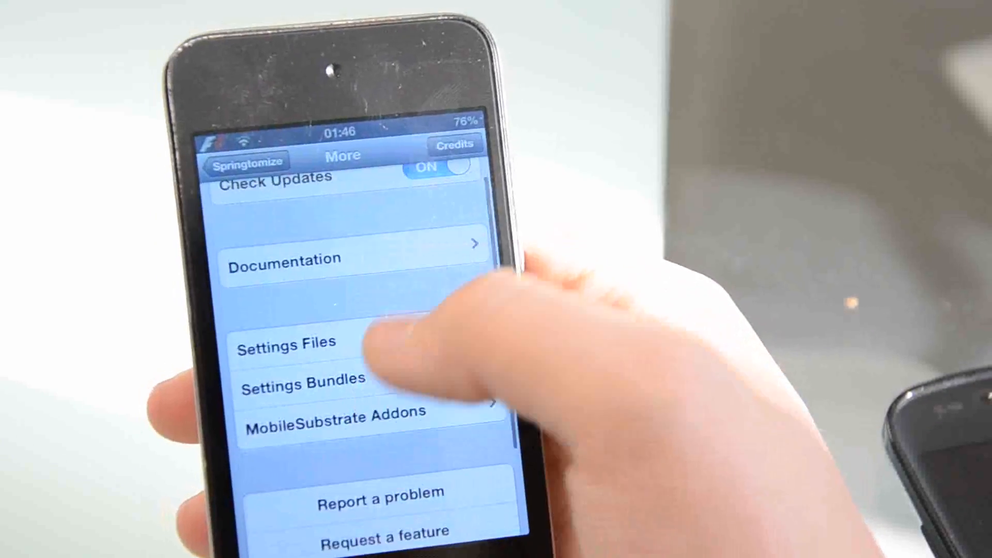
pyautogui.click(246, 161)
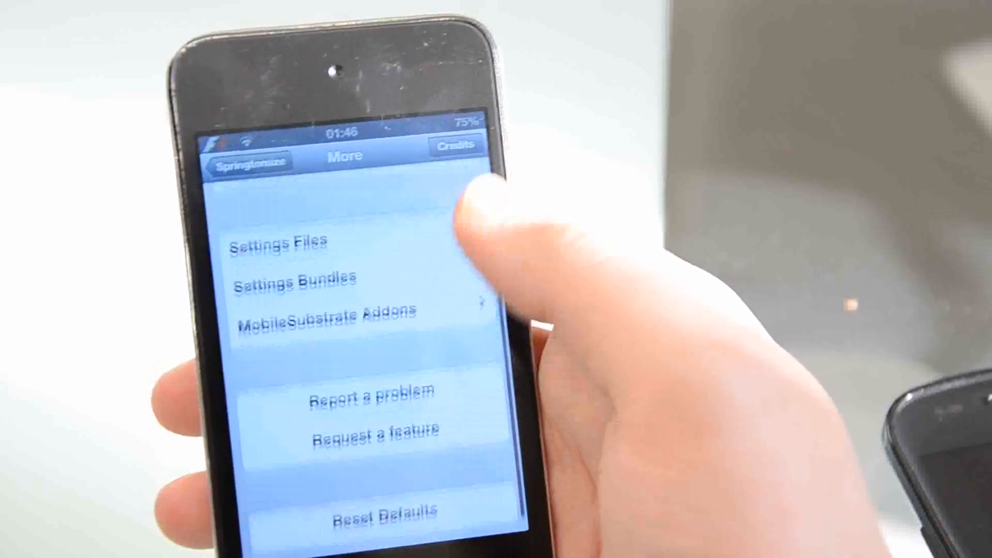
pyautogui.click(326, 312)
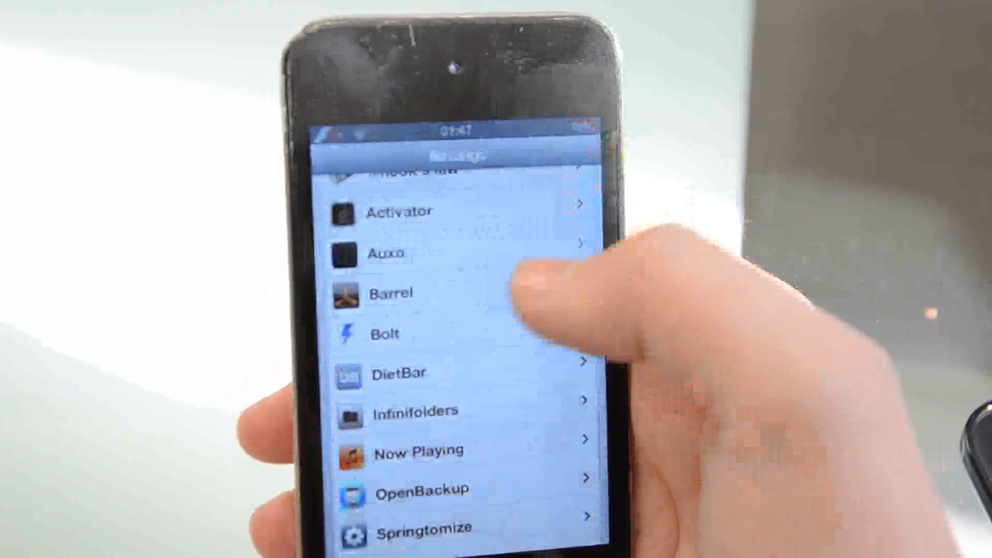
# View Bolt's settings showing Battery Percent switched on, then go back to Settings
pyautogui.click(385, 334)
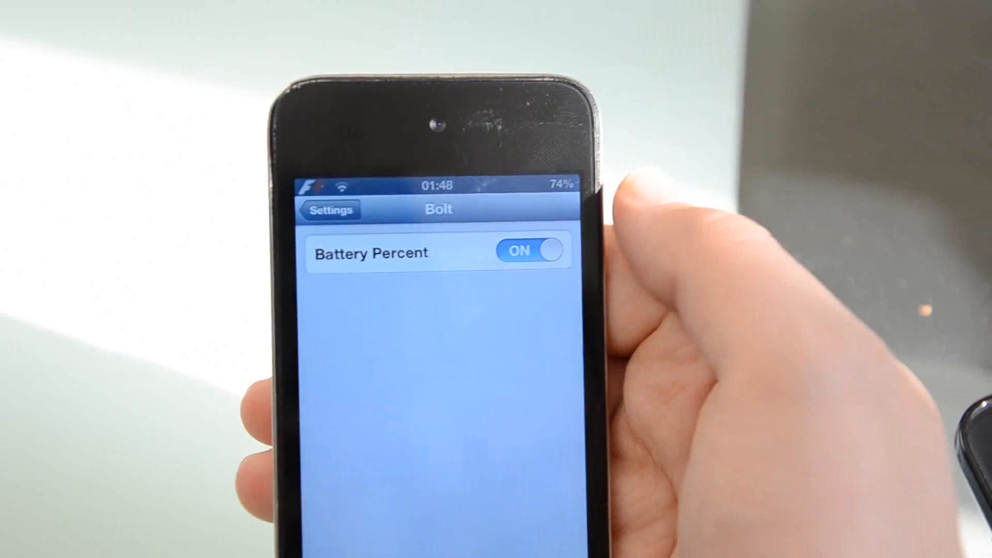
pyautogui.click(331, 210)
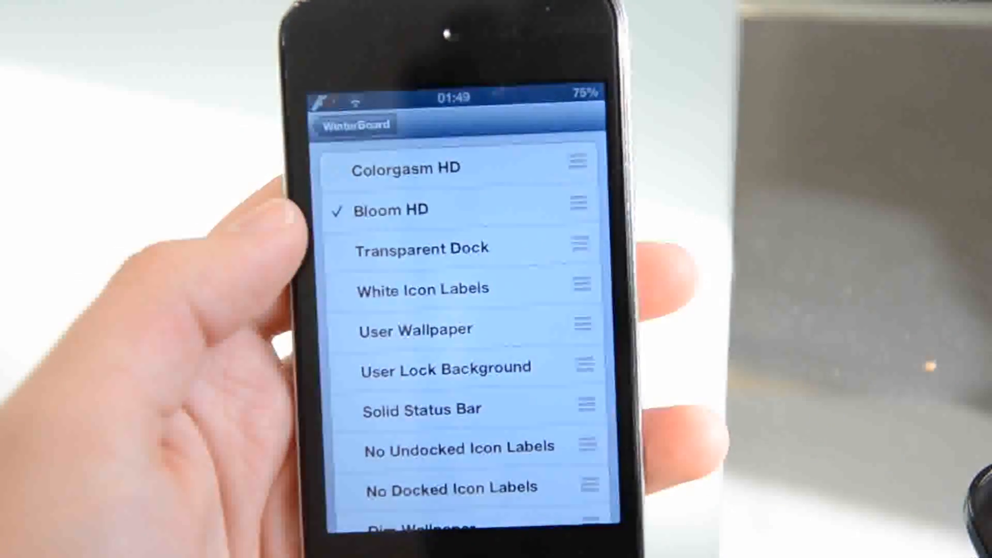
# Leave the WinterBoard theme list with Bloom HD checked for the main WinterBoard page
pyautogui.click(352, 123)
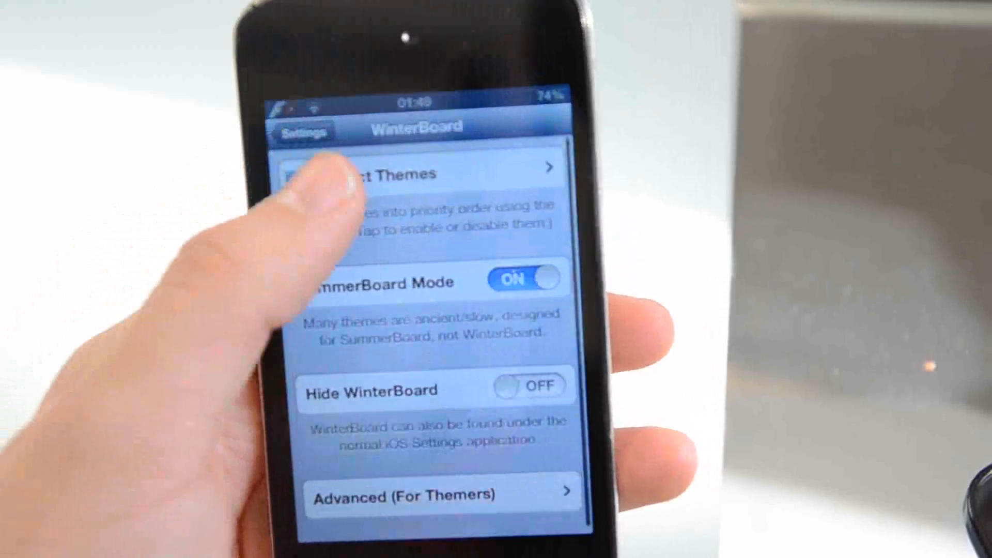